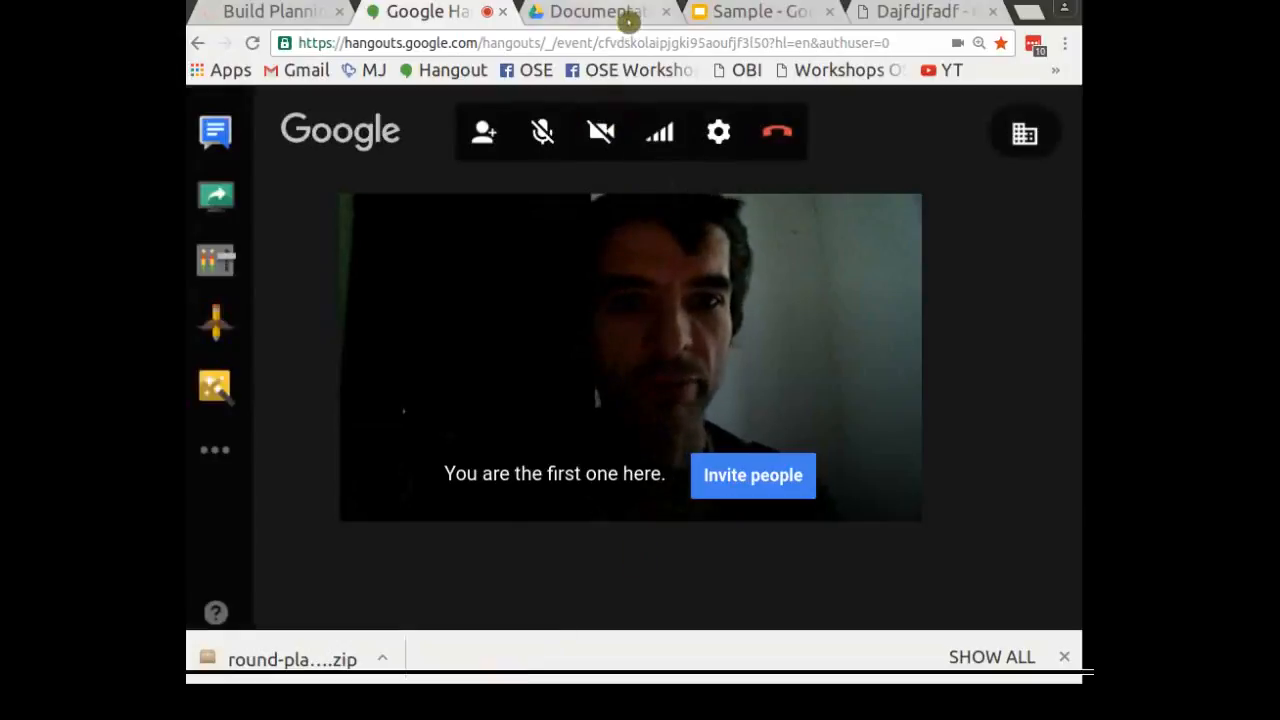
mouse_move(920, 11)
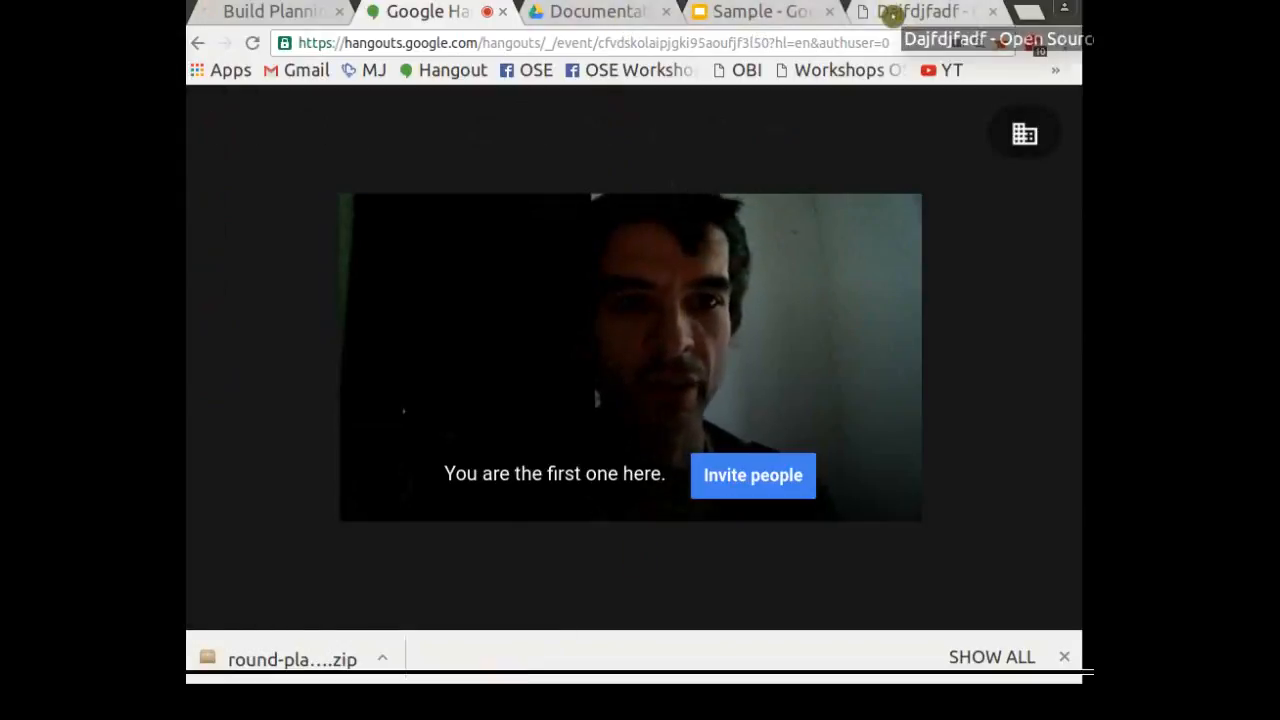
Create and save the Dajfdjfadf wiki page with one placeholder character as its content
click(920, 11)
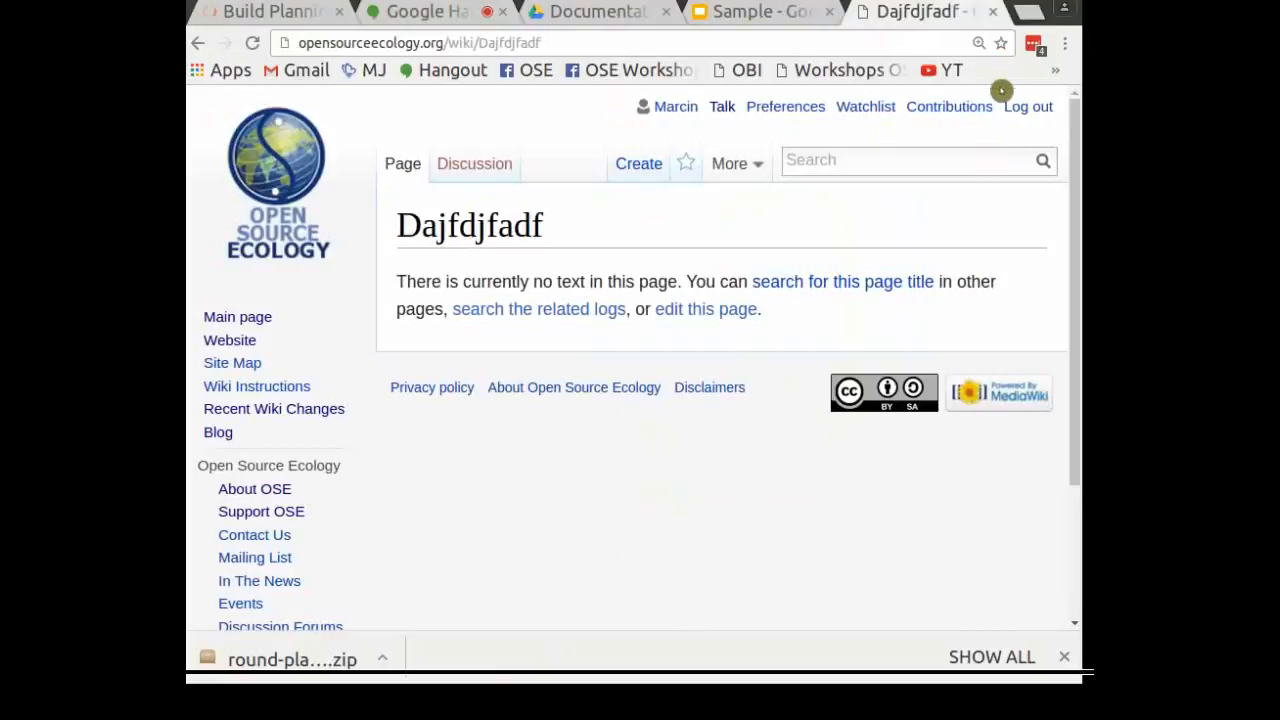
mouse_move(633, 240)
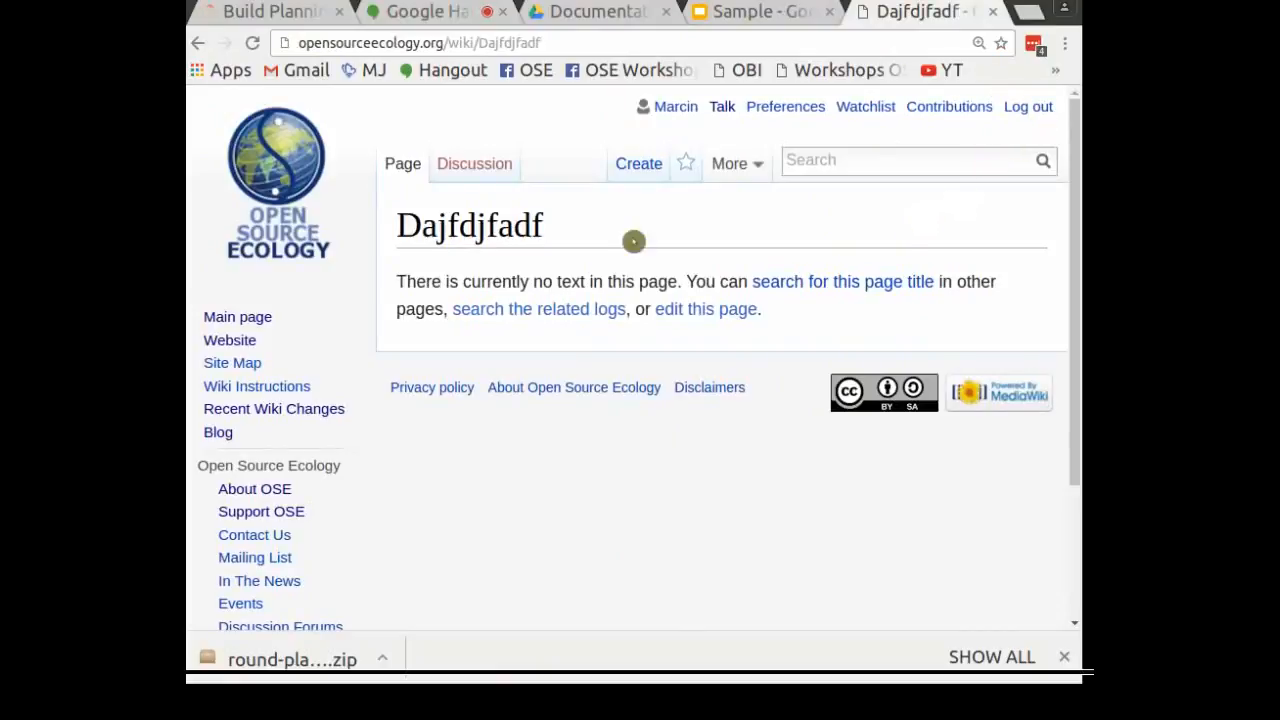
click(638, 163)
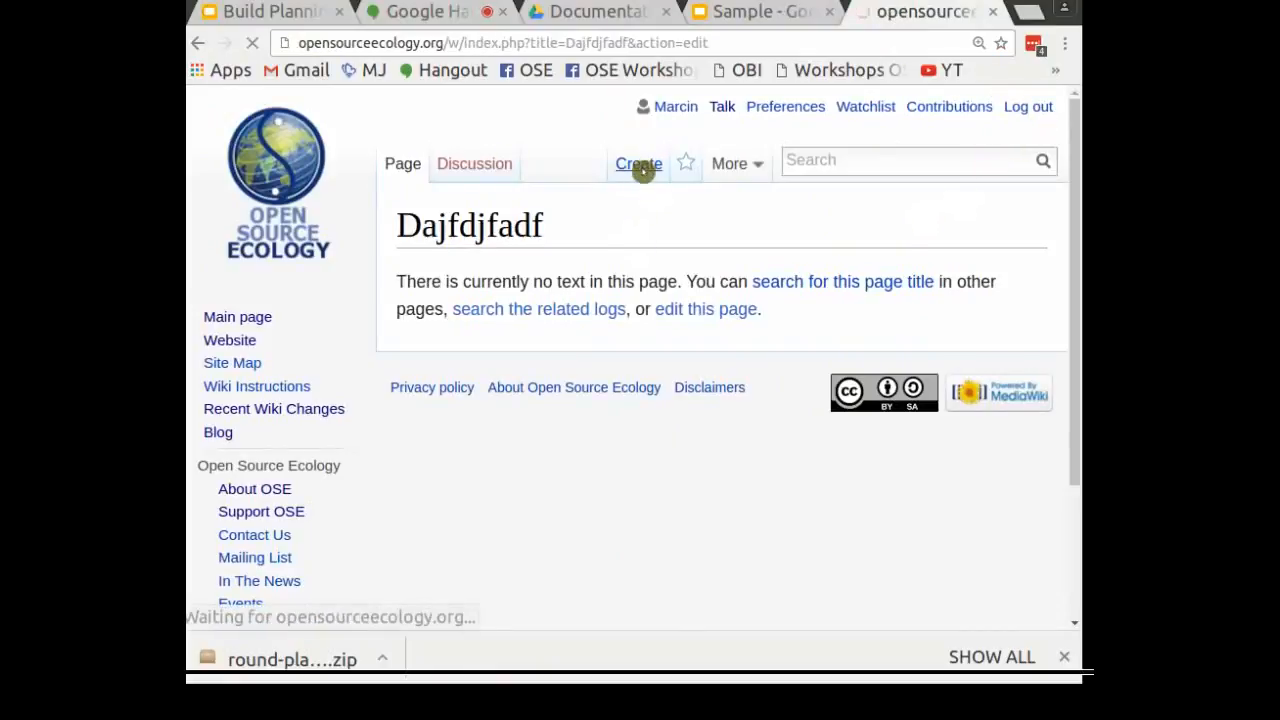
click(638, 163)
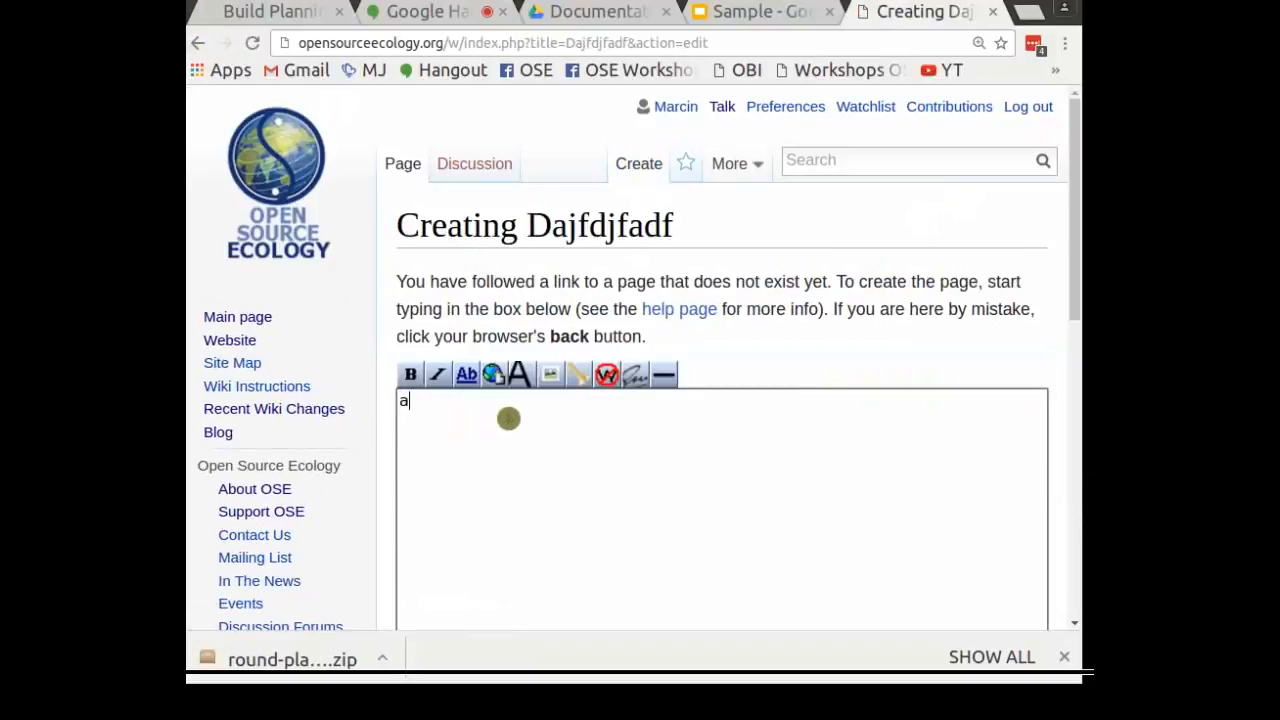
click(463, 425)
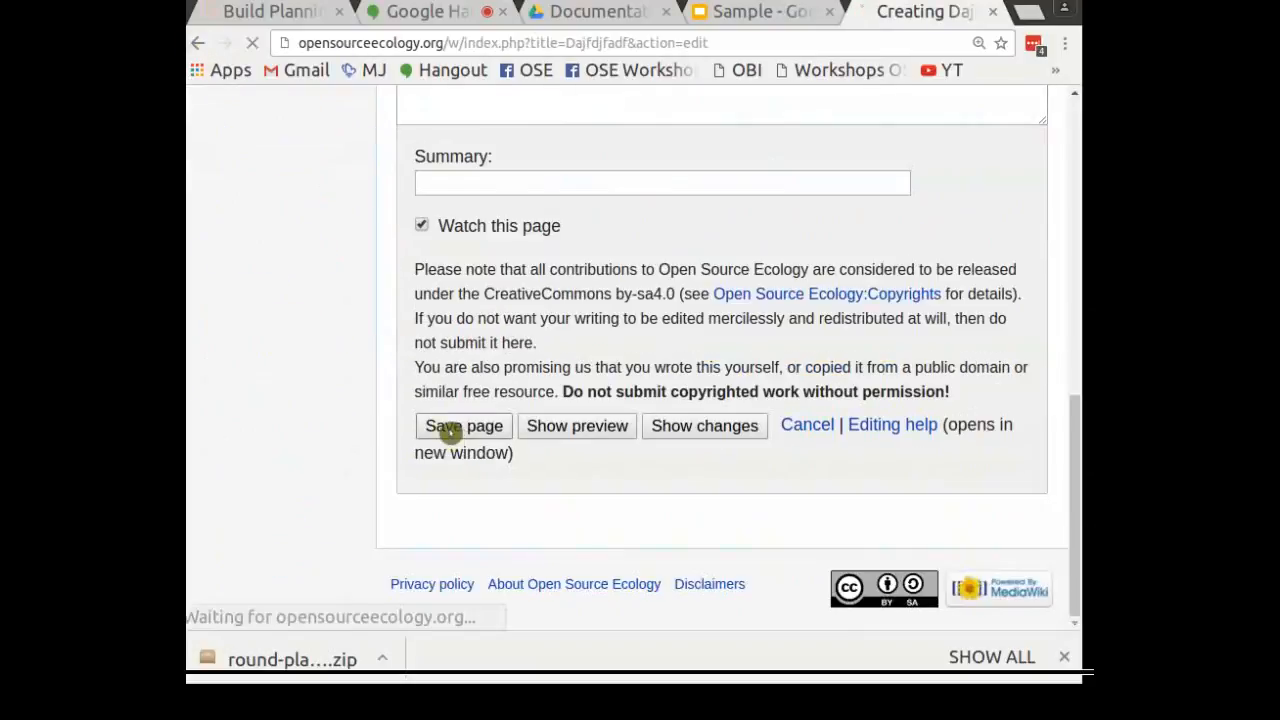
click(463, 426)
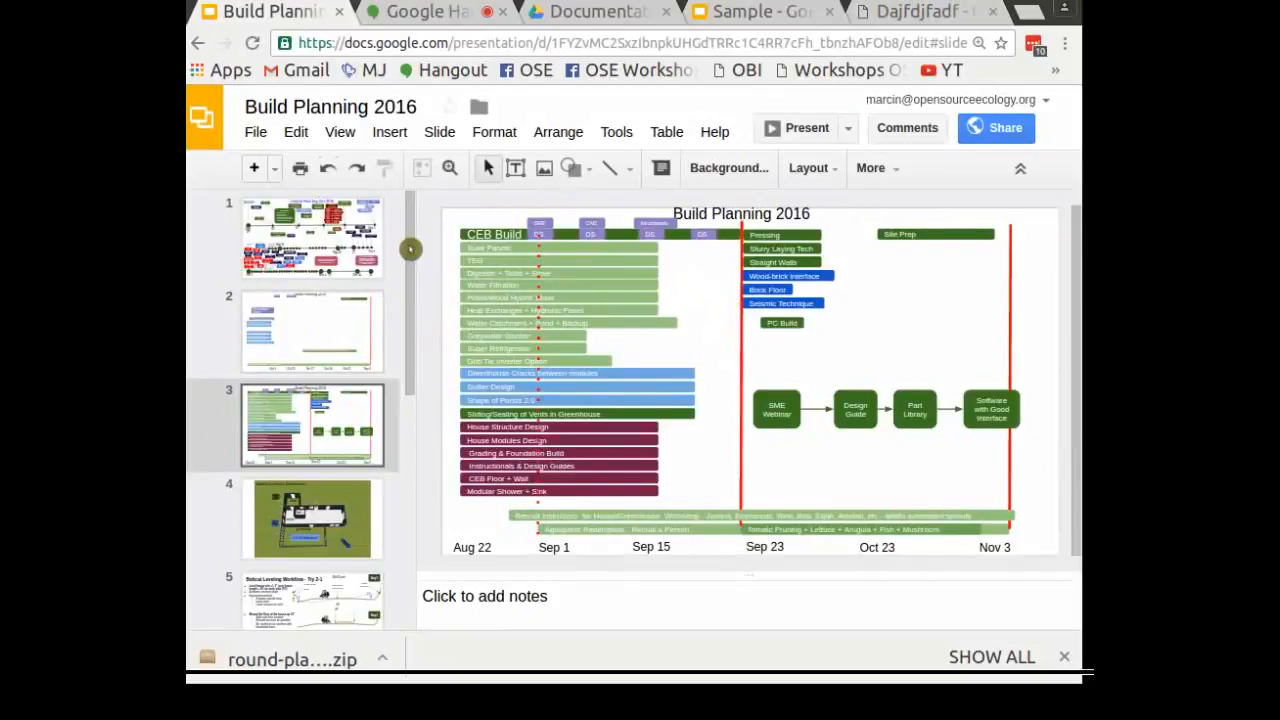
View slide 1 of Build Planning 2016, then go to the Sample presentation
click(312, 237)
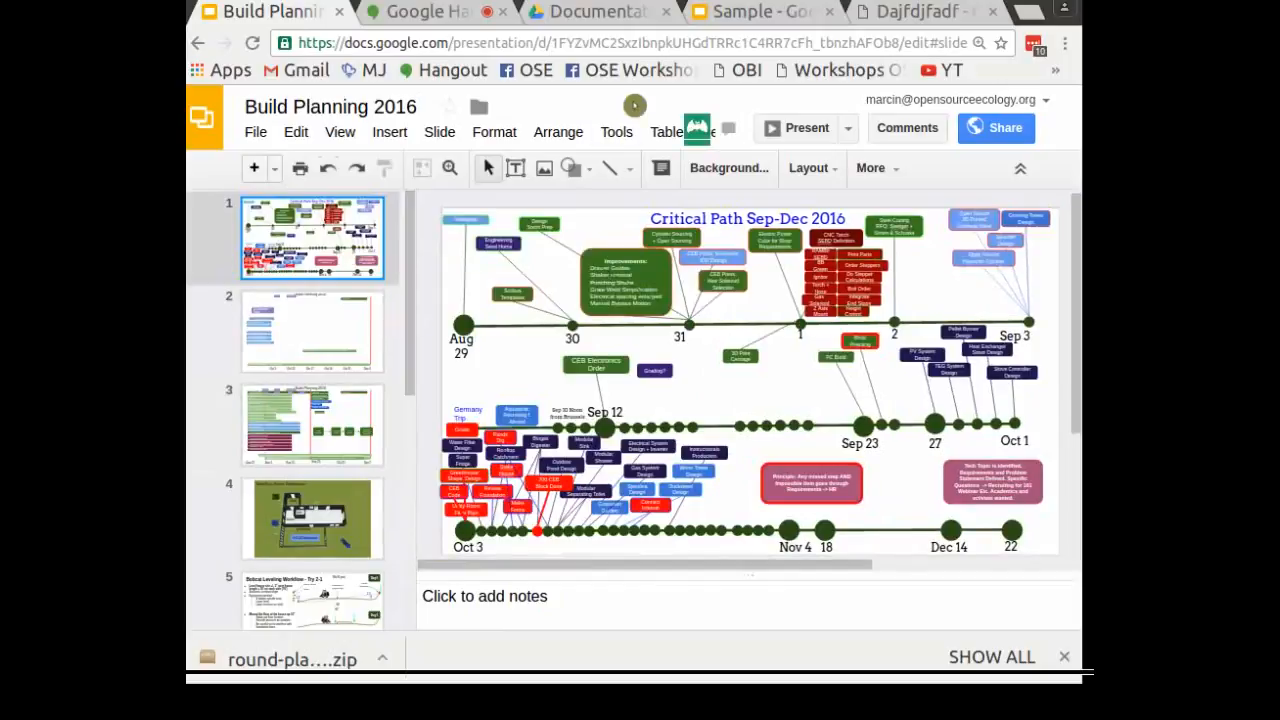
click(760, 12)
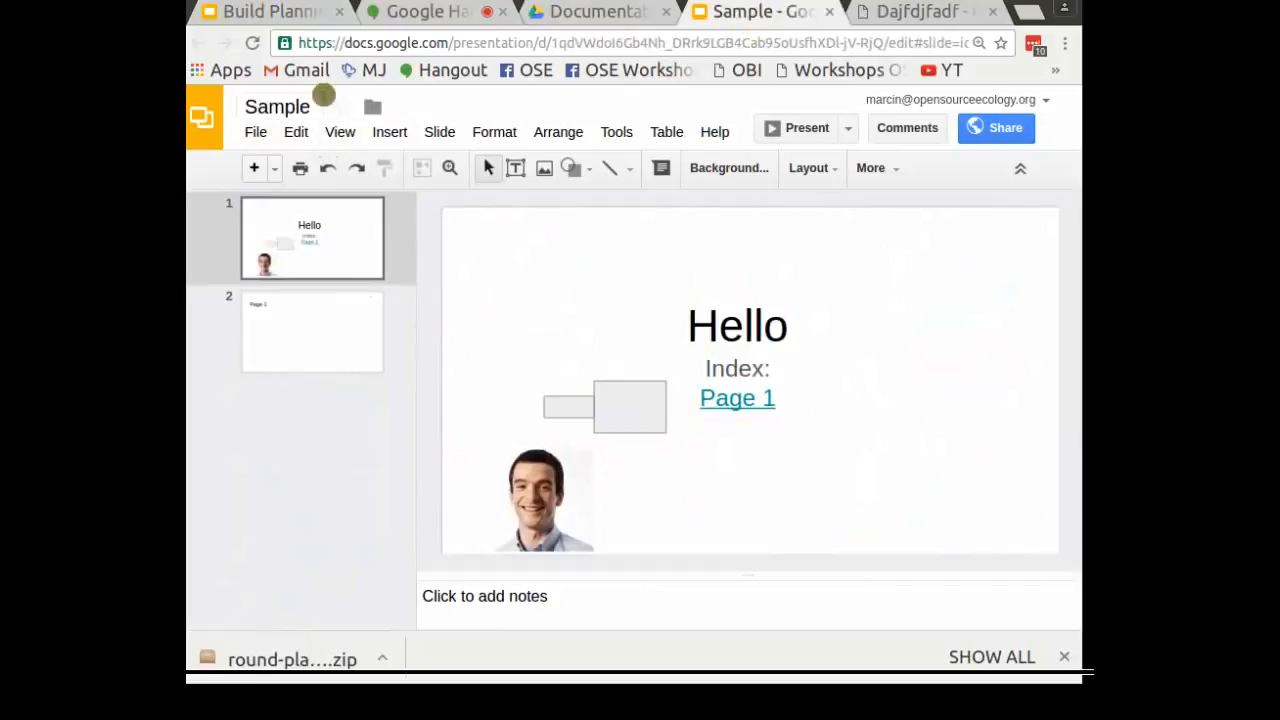
Add a new Google Slides file to the shared Documentation Drive folder, confirming the shared-folder prompt
click(595, 11)
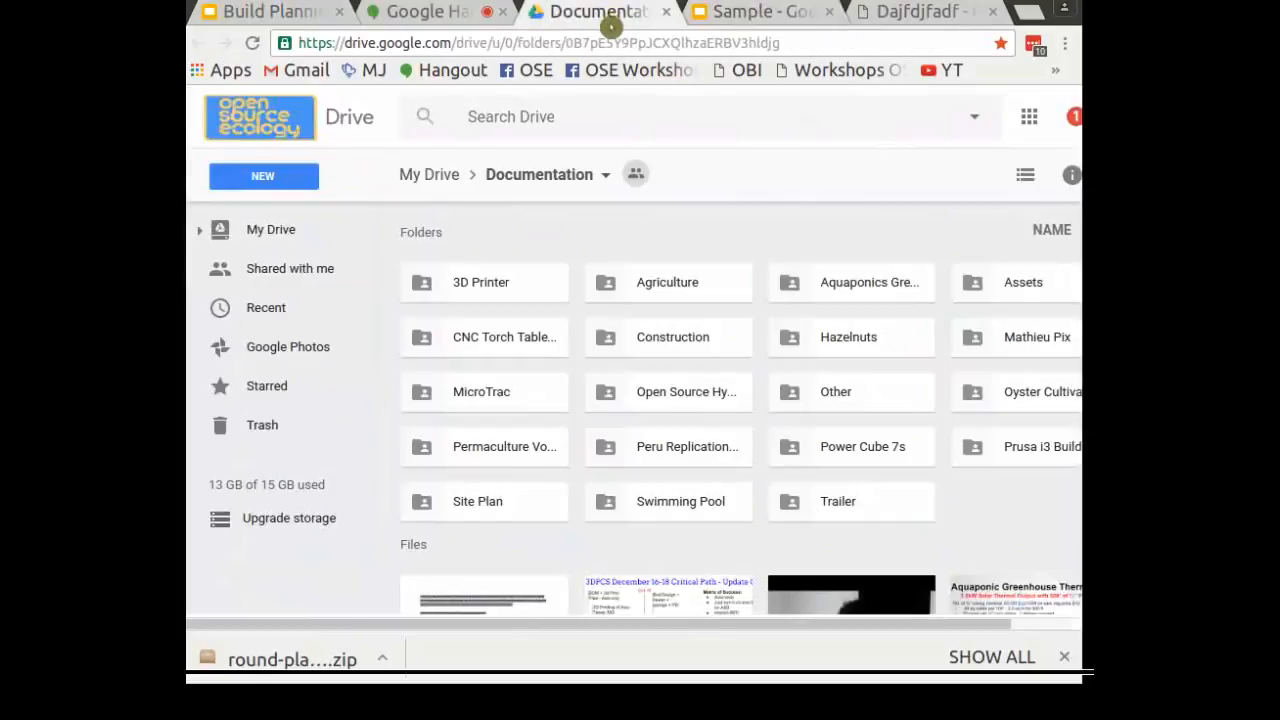
click(263, 176)
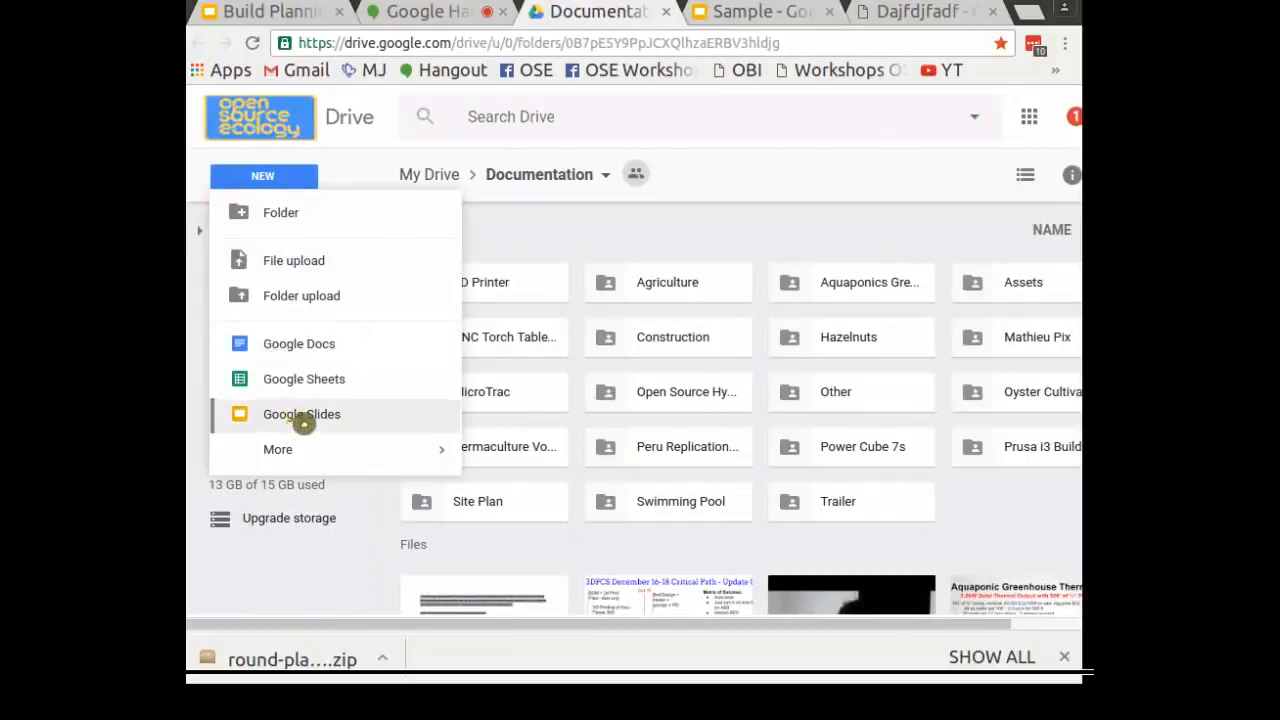
click(301, 414)
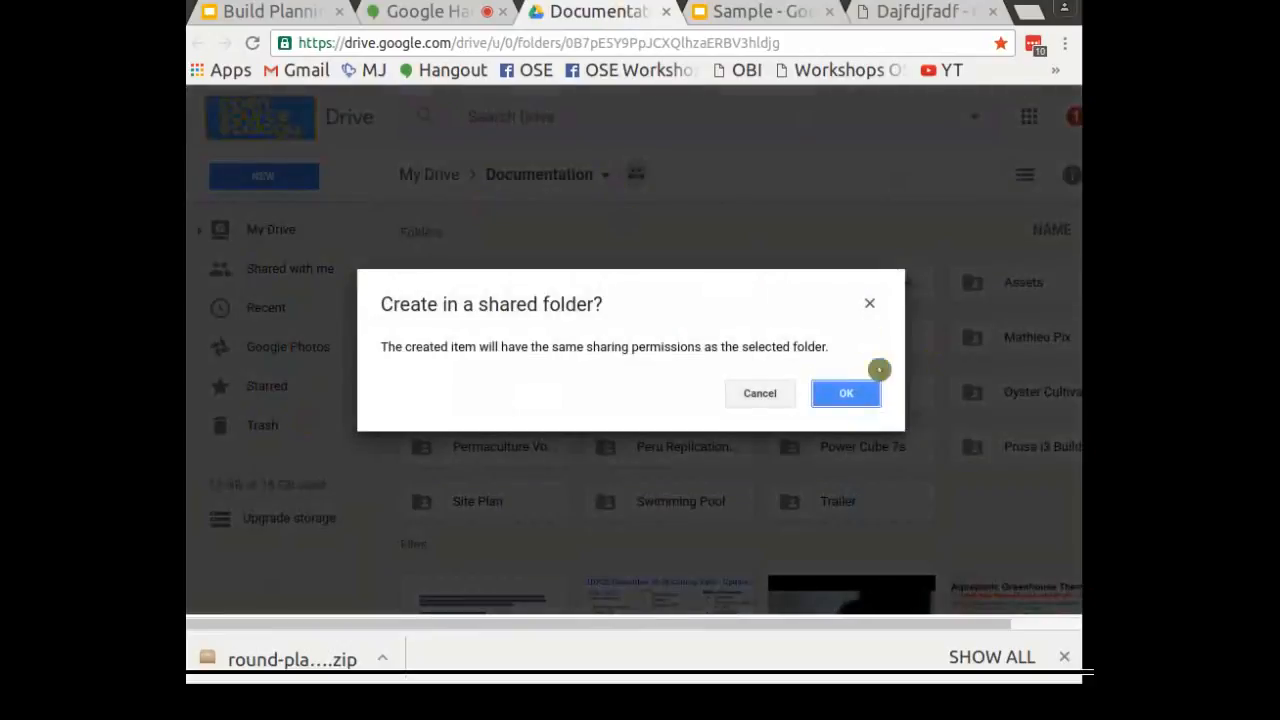
click(845, 392)
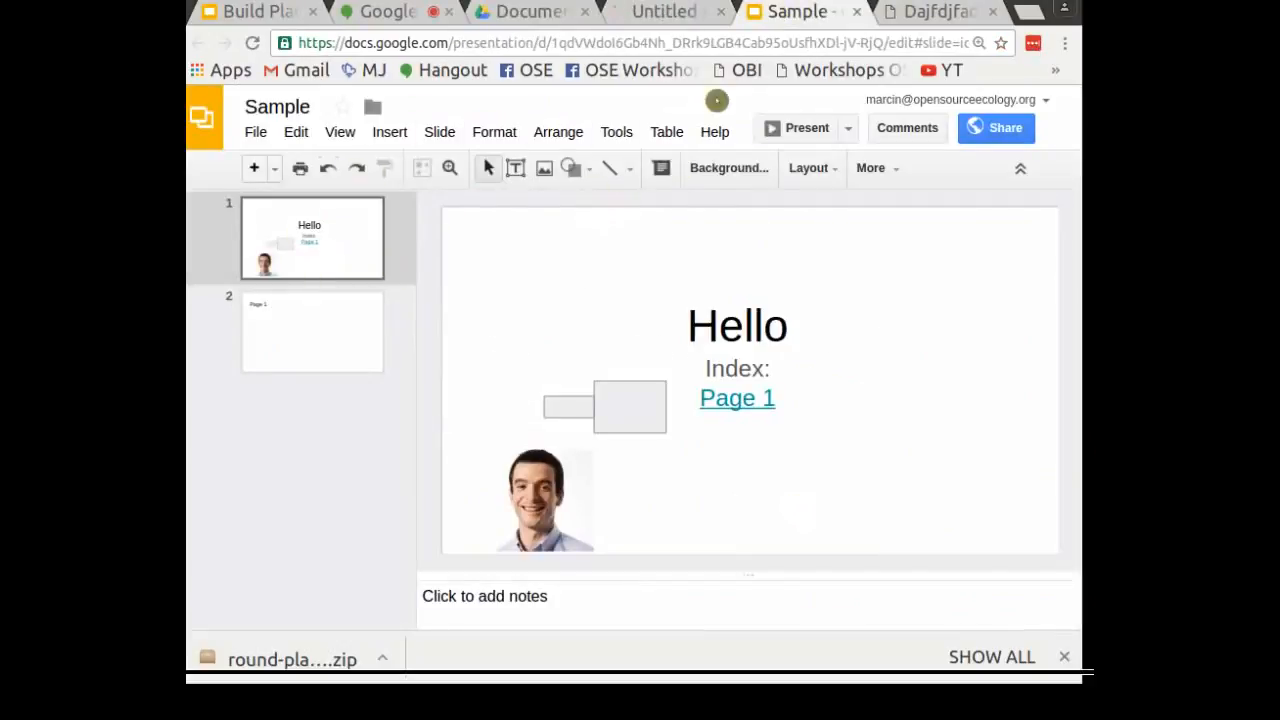
mouse_move(996, 127)
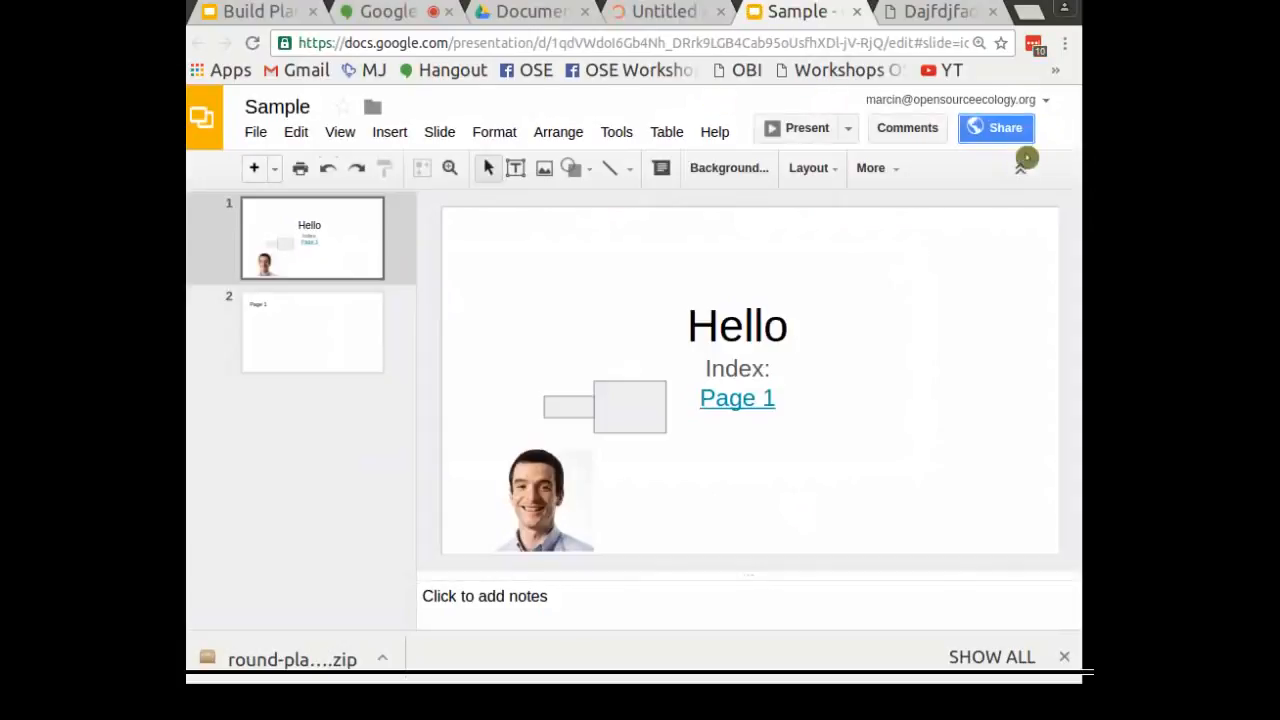
Keep Sample's link sharing set to On - Public on the web with Can edit access
click(995, 128)
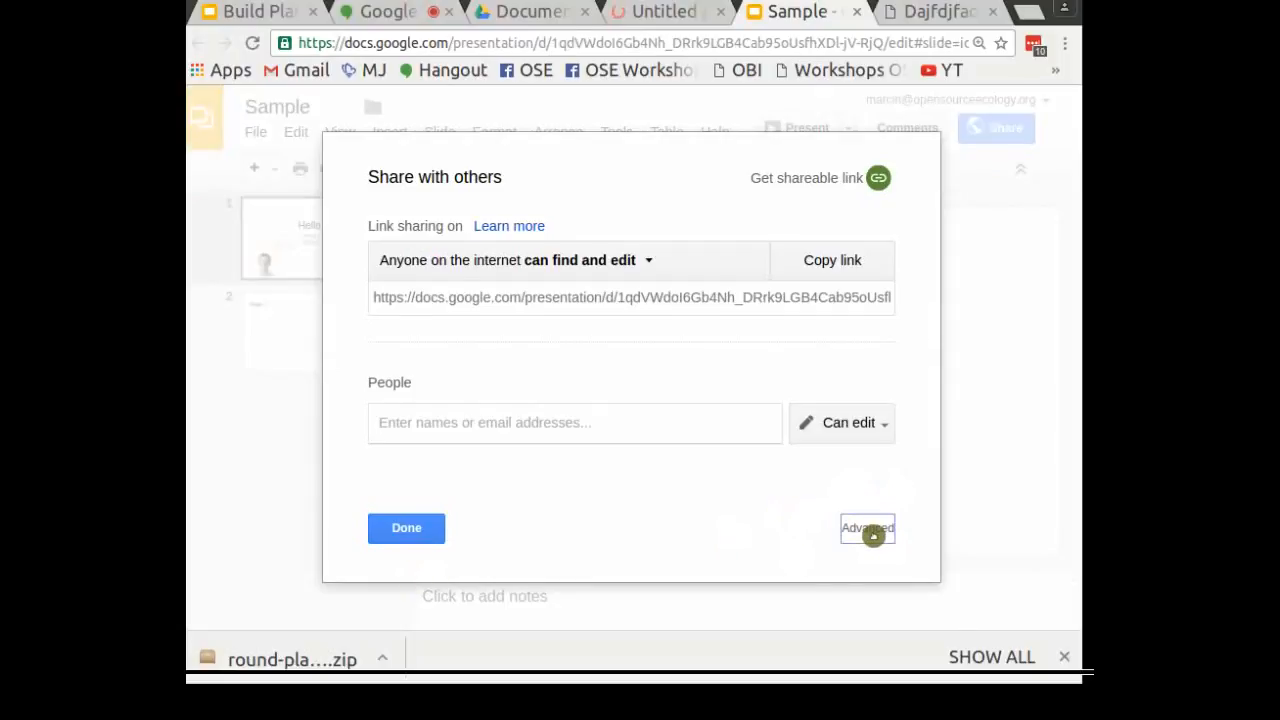
click(866, 528)
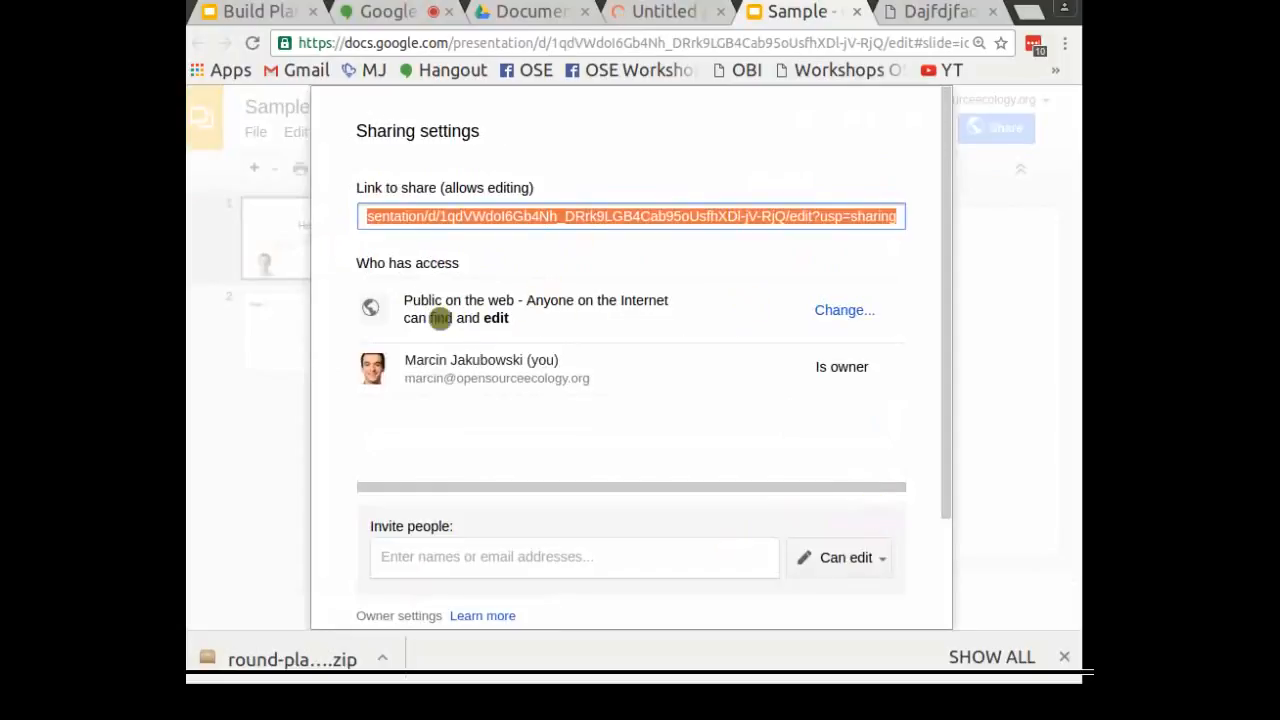
click(844, 310)
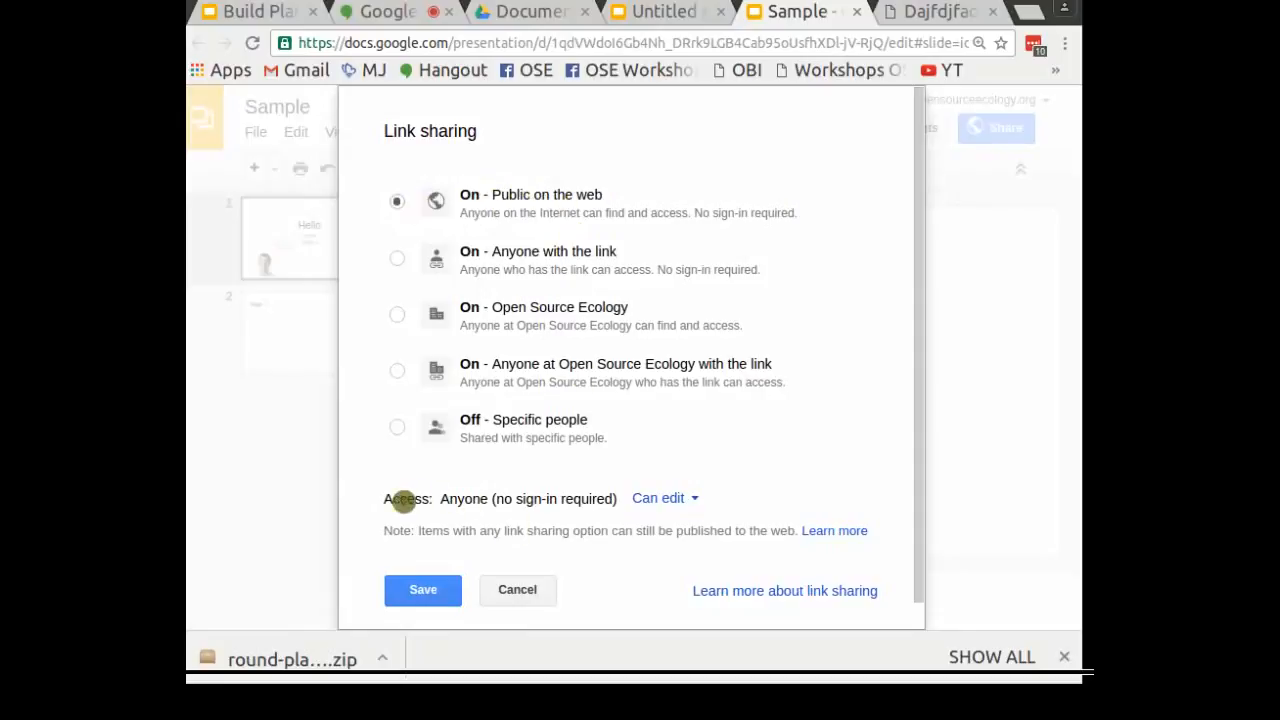
click(660, 498)
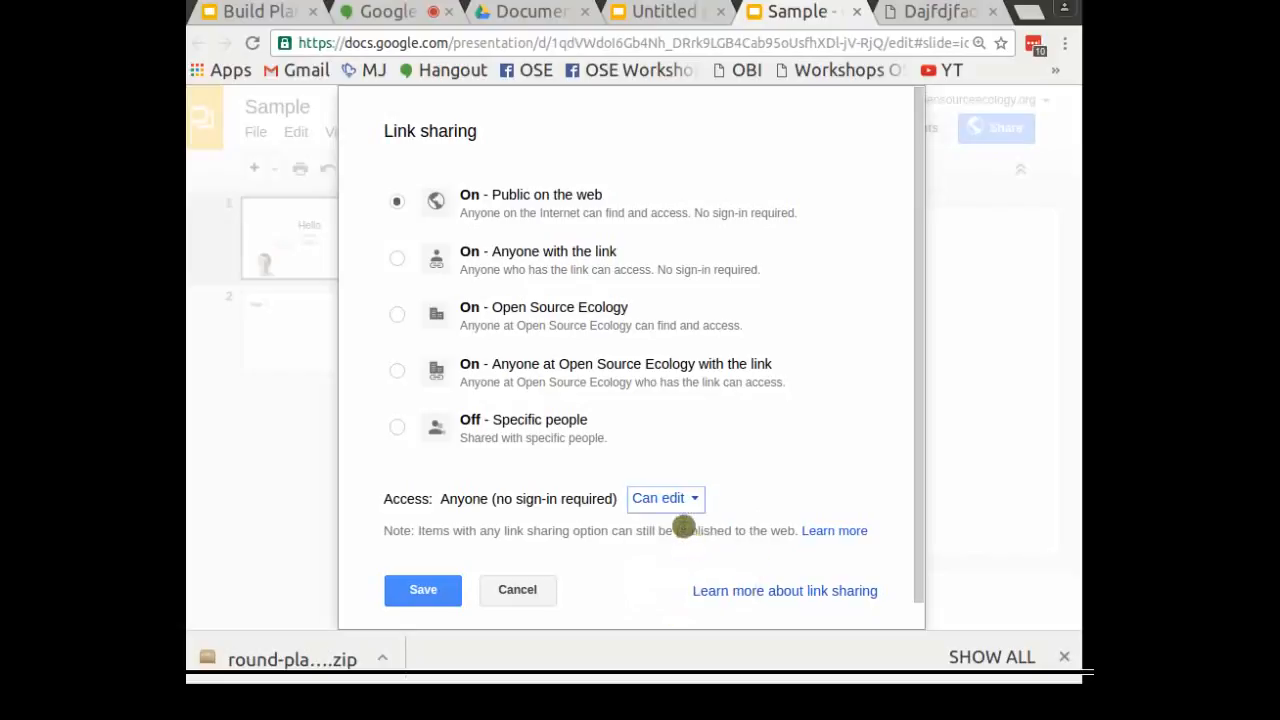
click(422, 589)
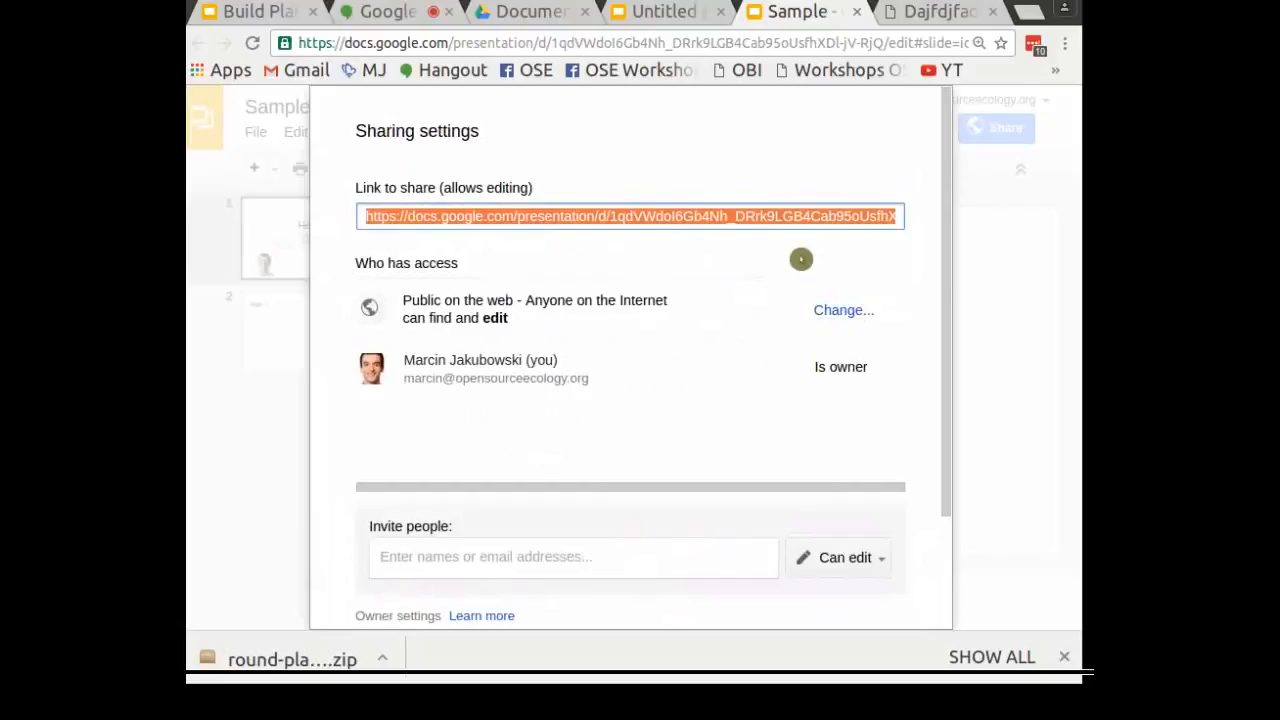
scroll(down, 3)
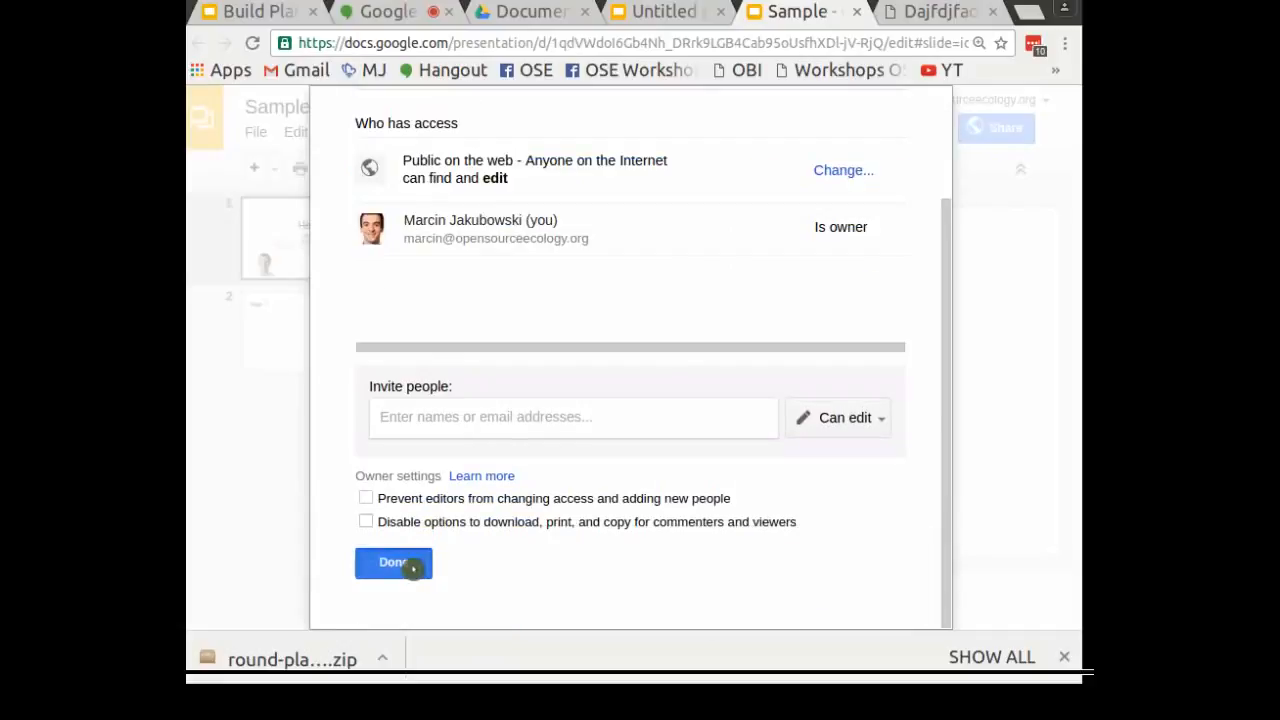
Close Sample's sharing settings and bring up the File menu's Publish to the web
click(393, 561)
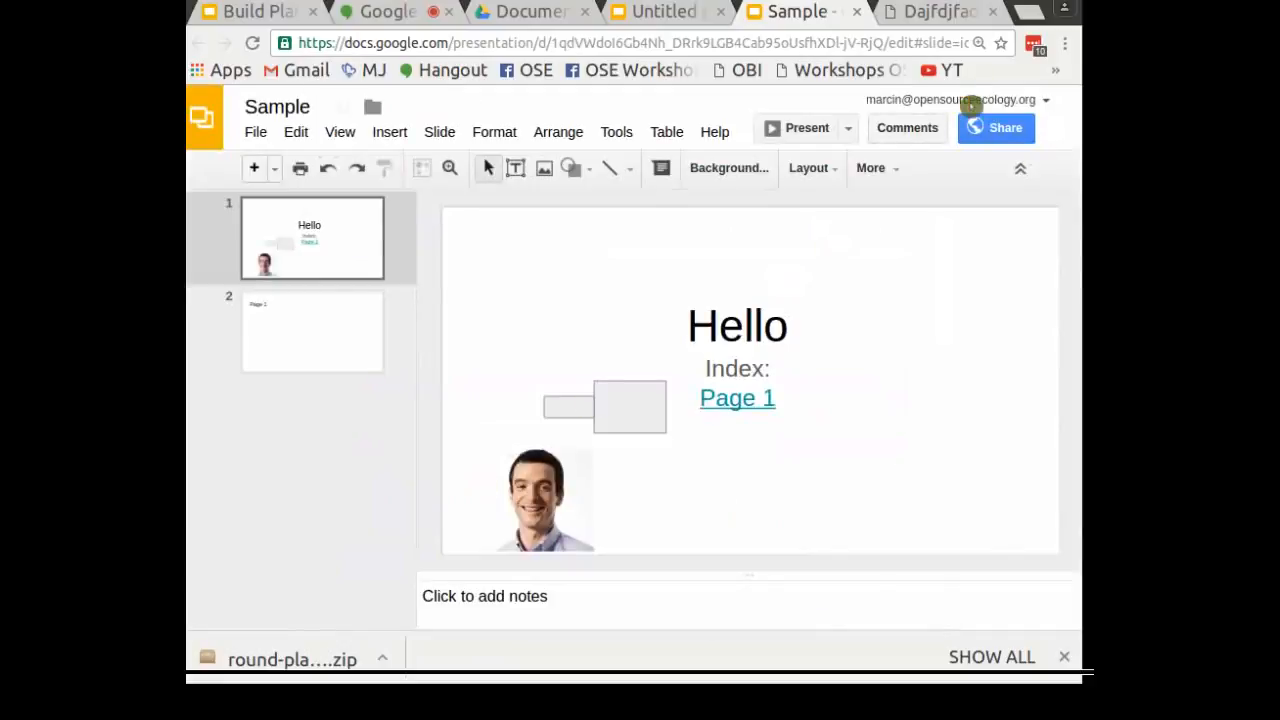
mouse_move(653, 321)
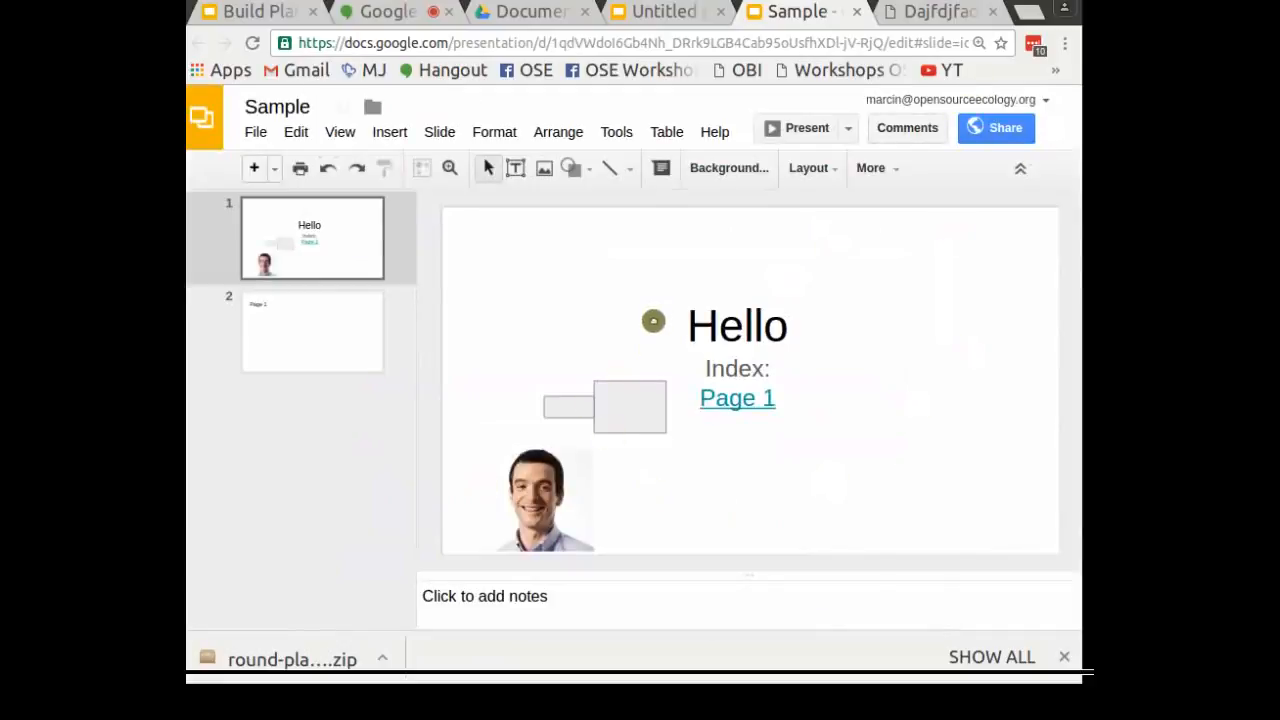
mouse_move(745, 315)
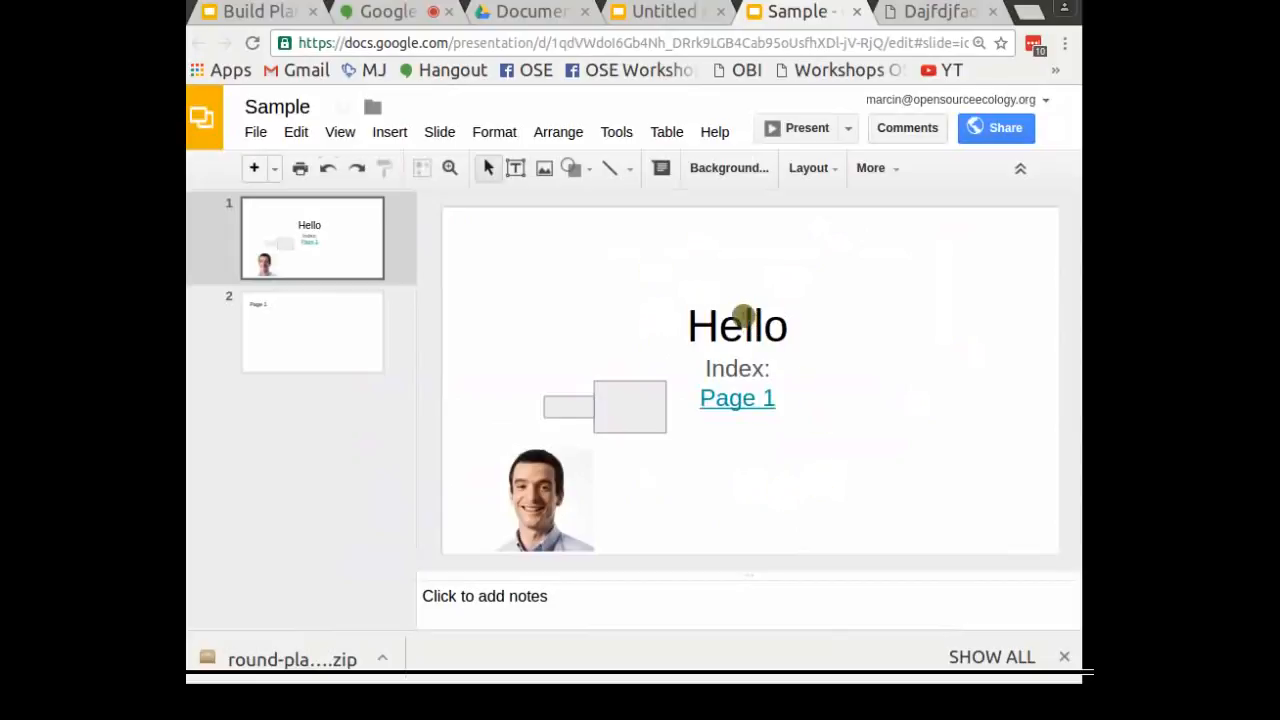
click(256, 131)
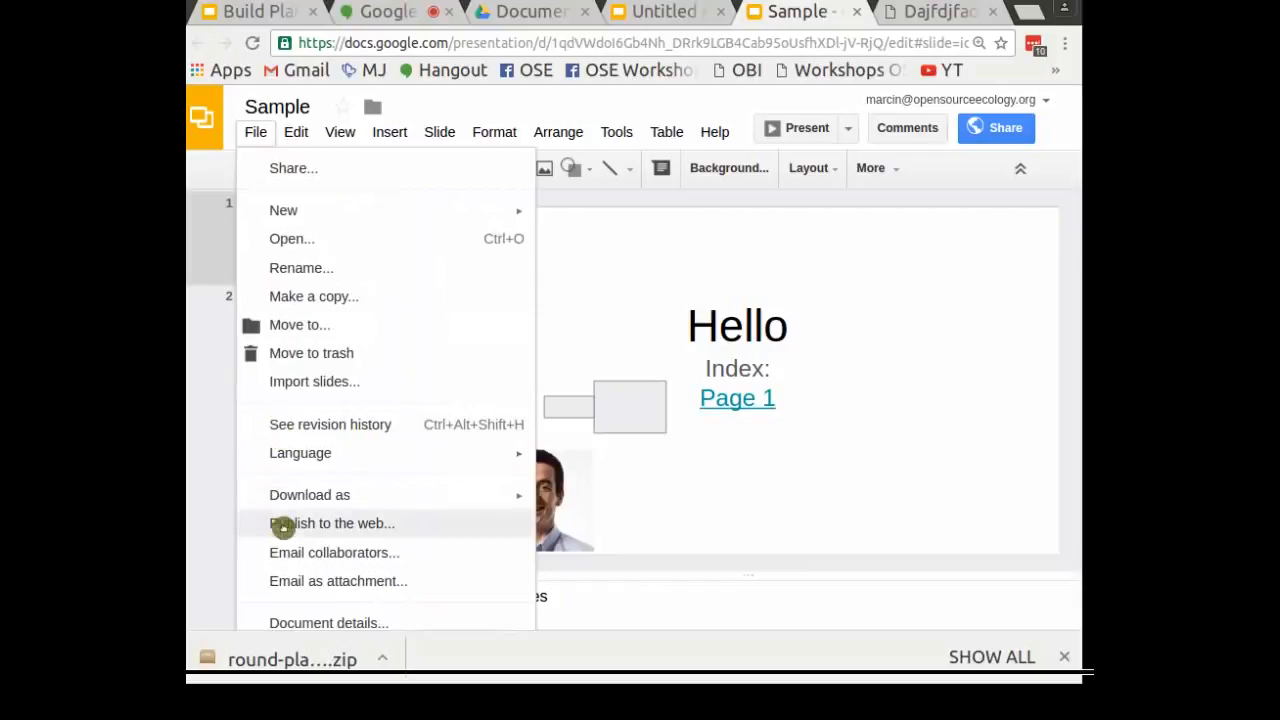
Show the Embed tab's iframe code for Sample and select it for copying
click(332, 523)
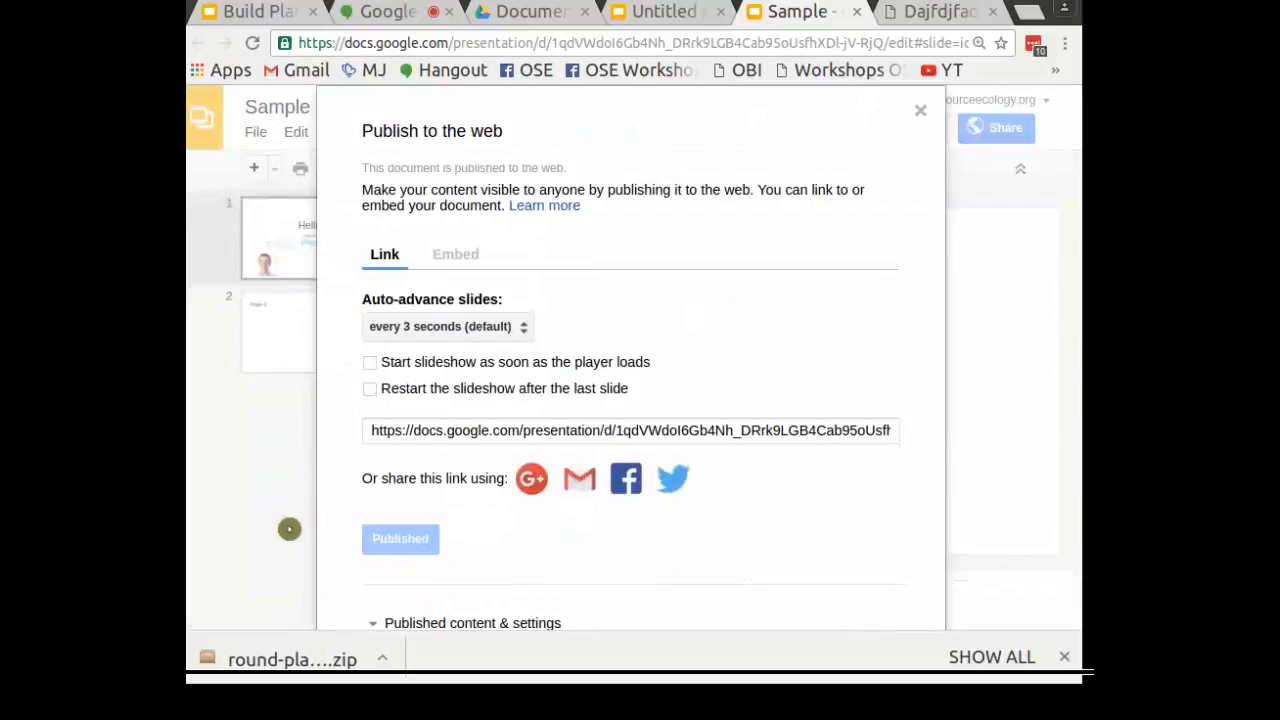
click(455, 254)
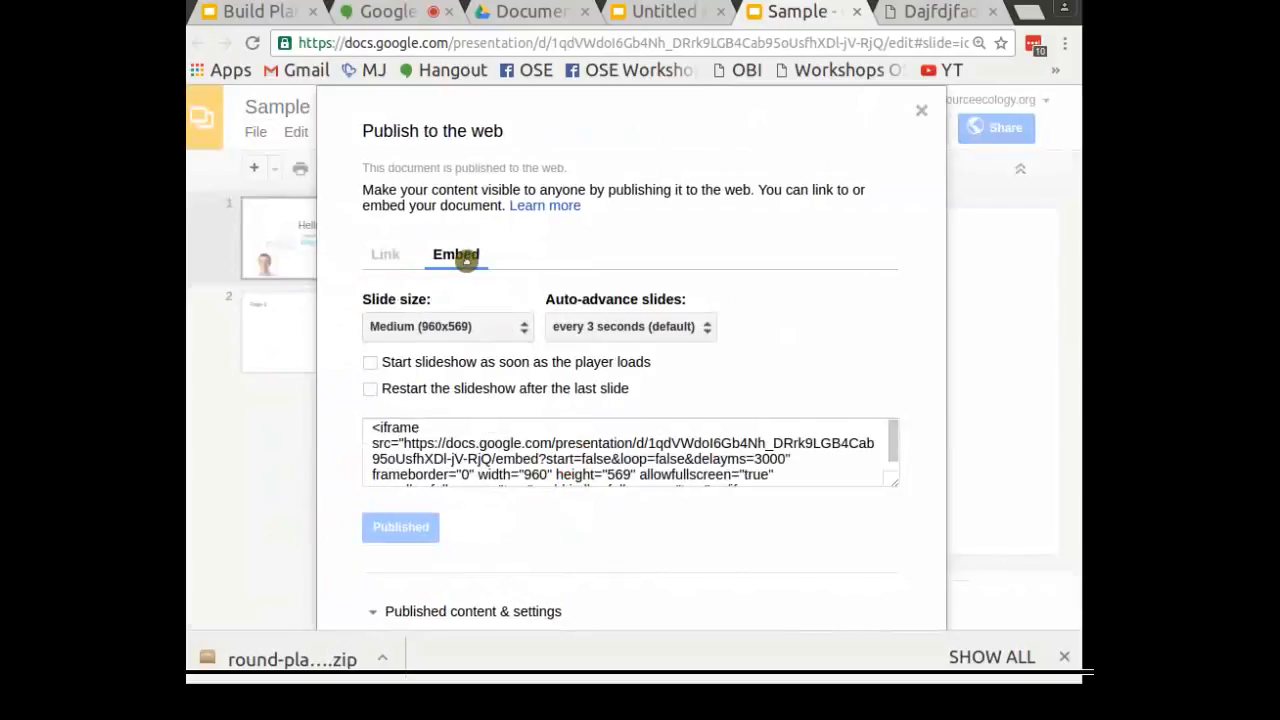
click(630, 450)
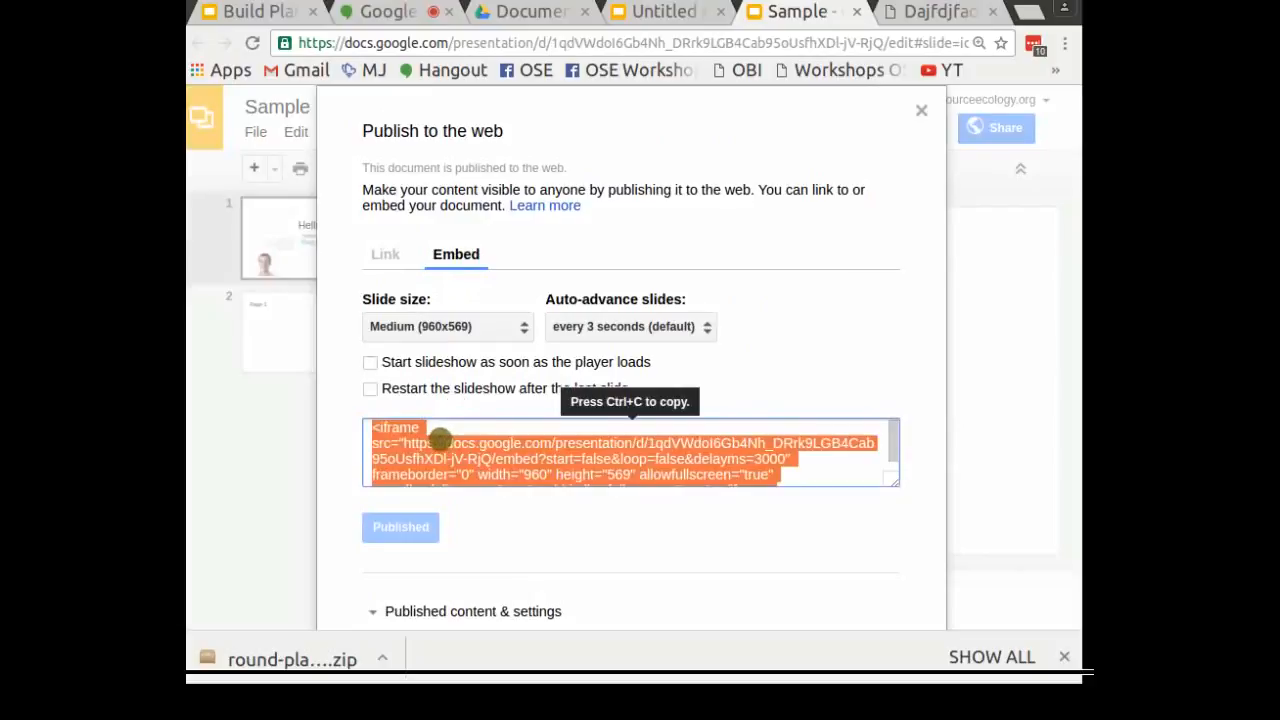
mouse_move(432, 472)
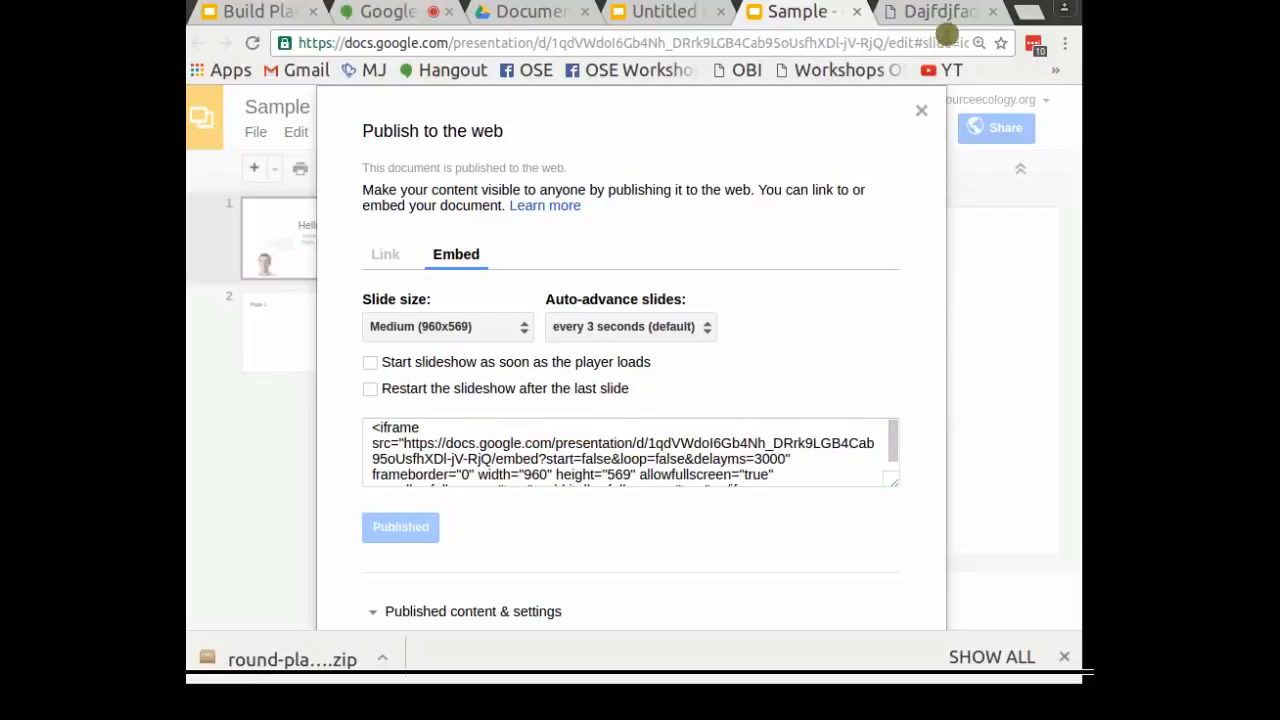
Paste Sample's iframe code into the Dajfdjfadf page source, wrapped in <html> and </html>
click(930, 11)
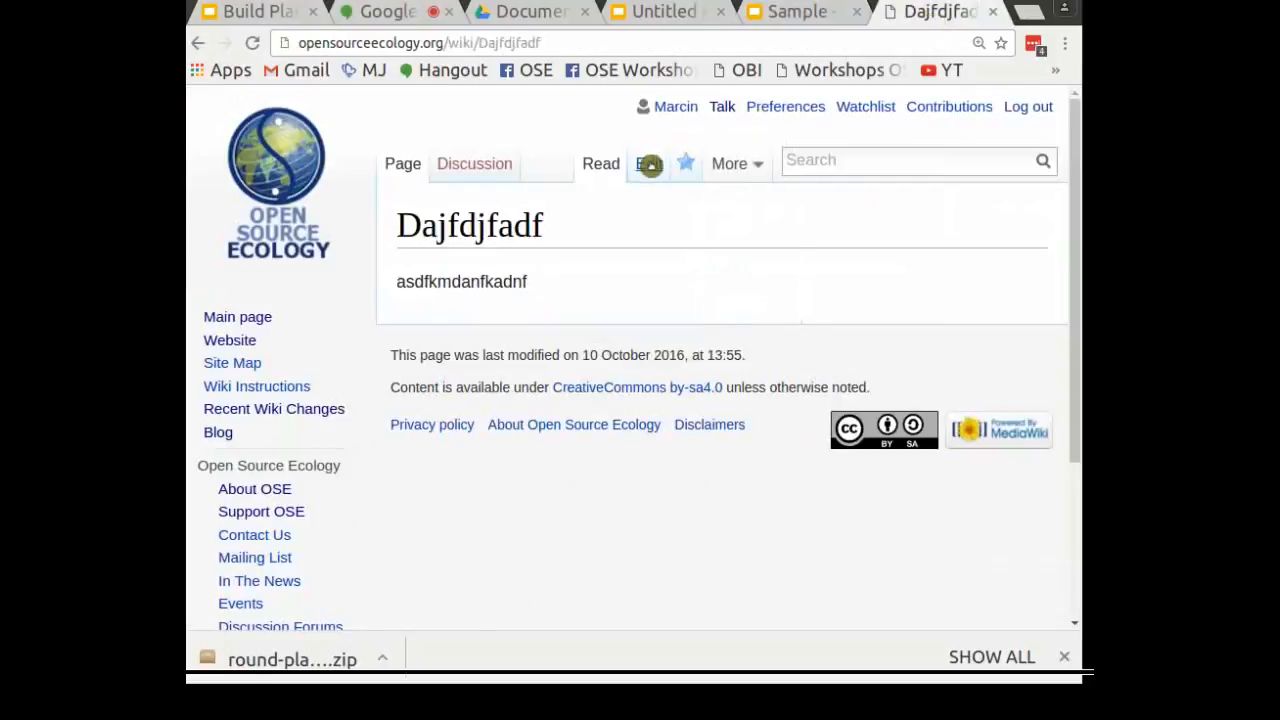
click(648, 163)
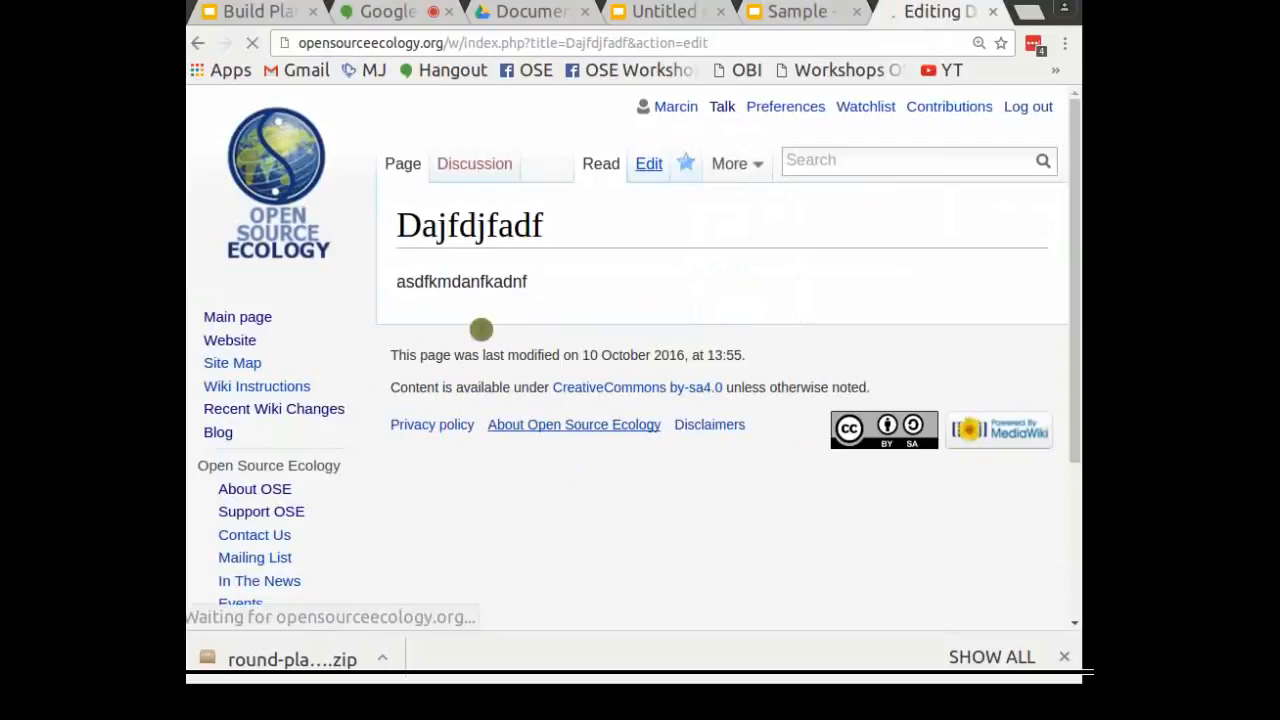
click(648, 163)
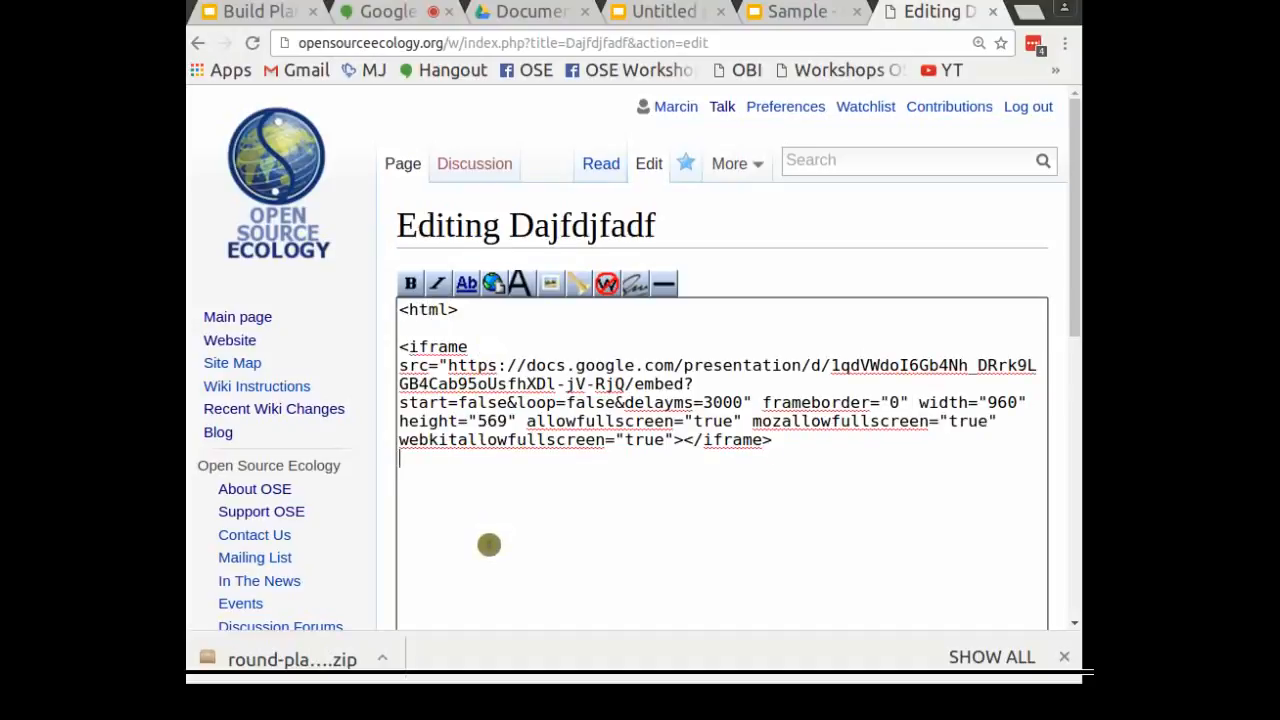
text(<>)
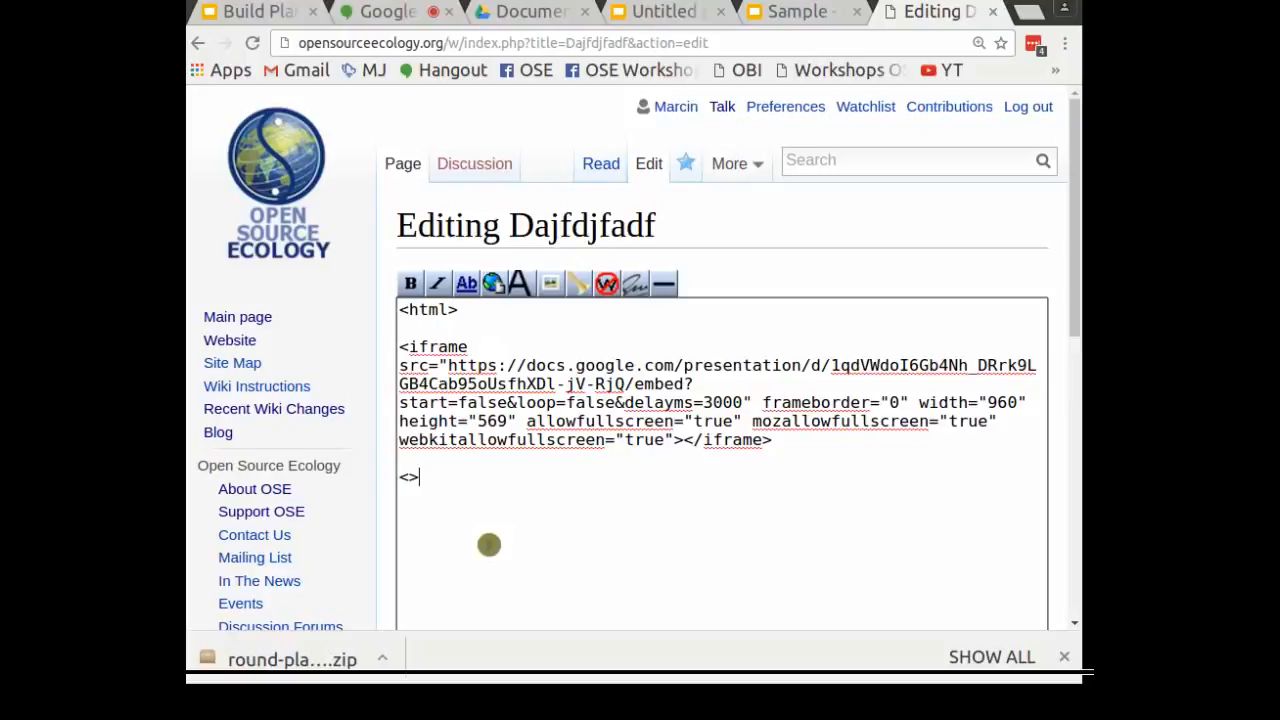
text(ht)
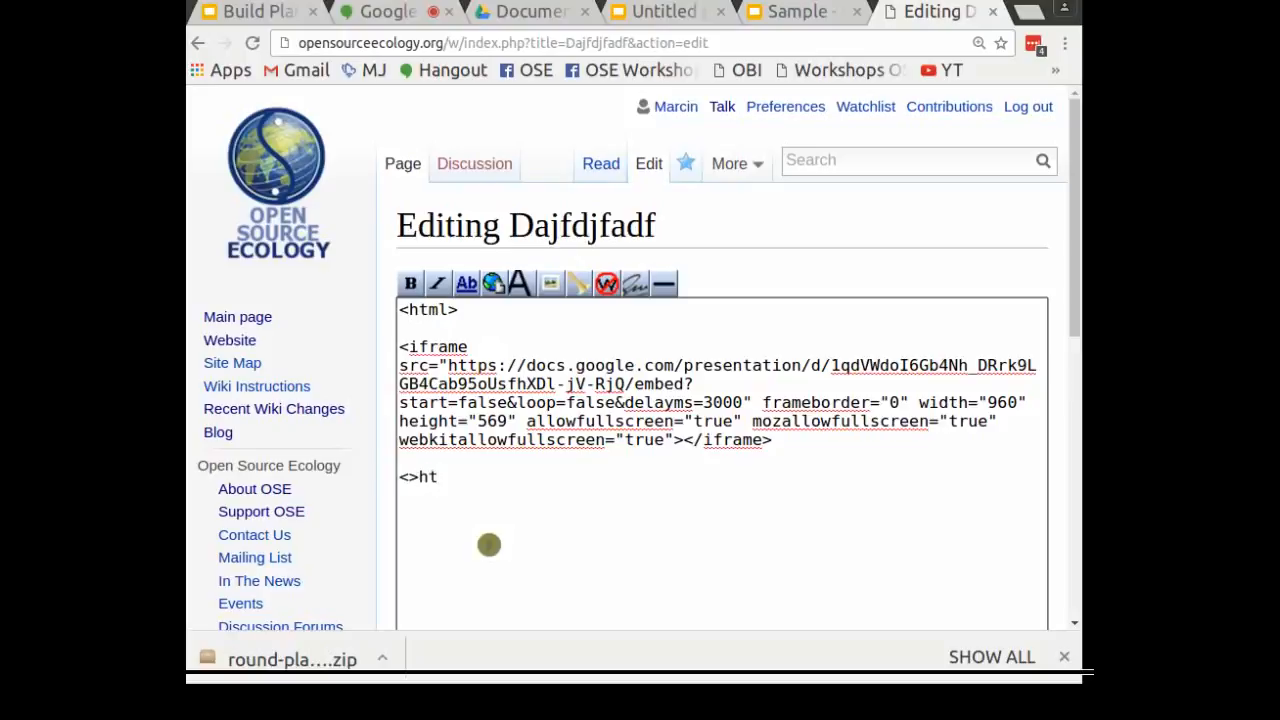
text(</)
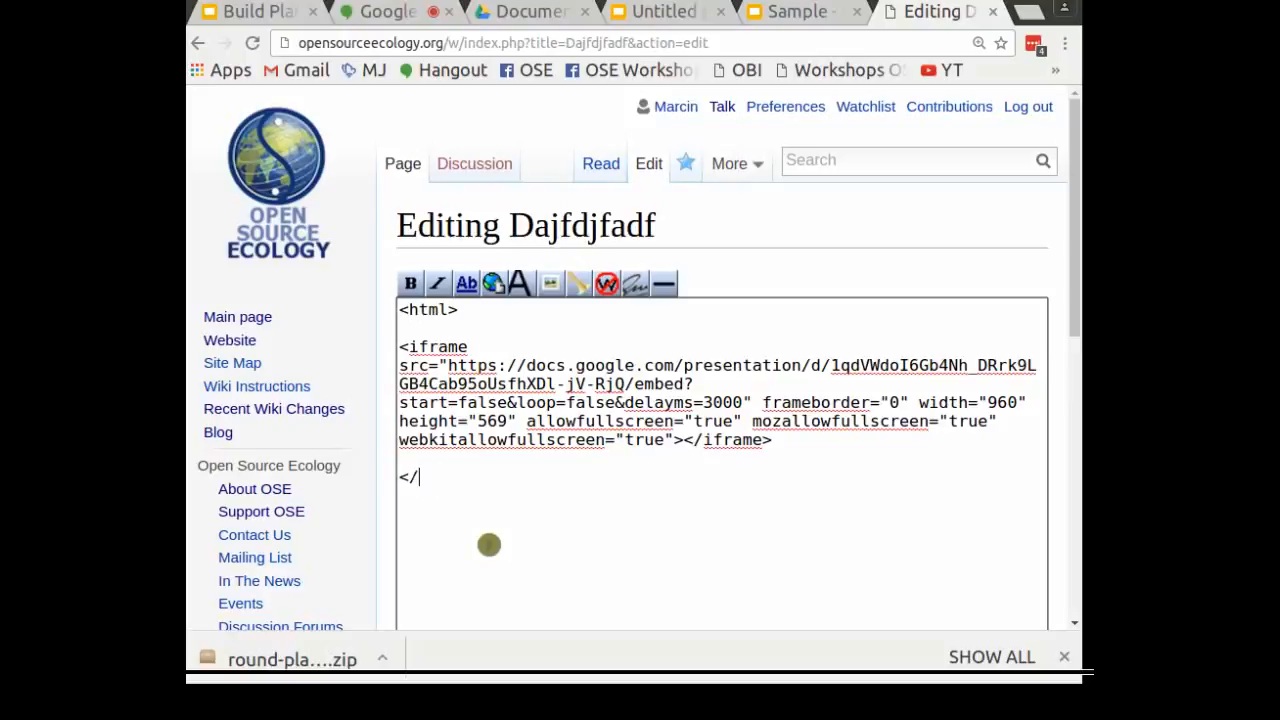
text(html>)
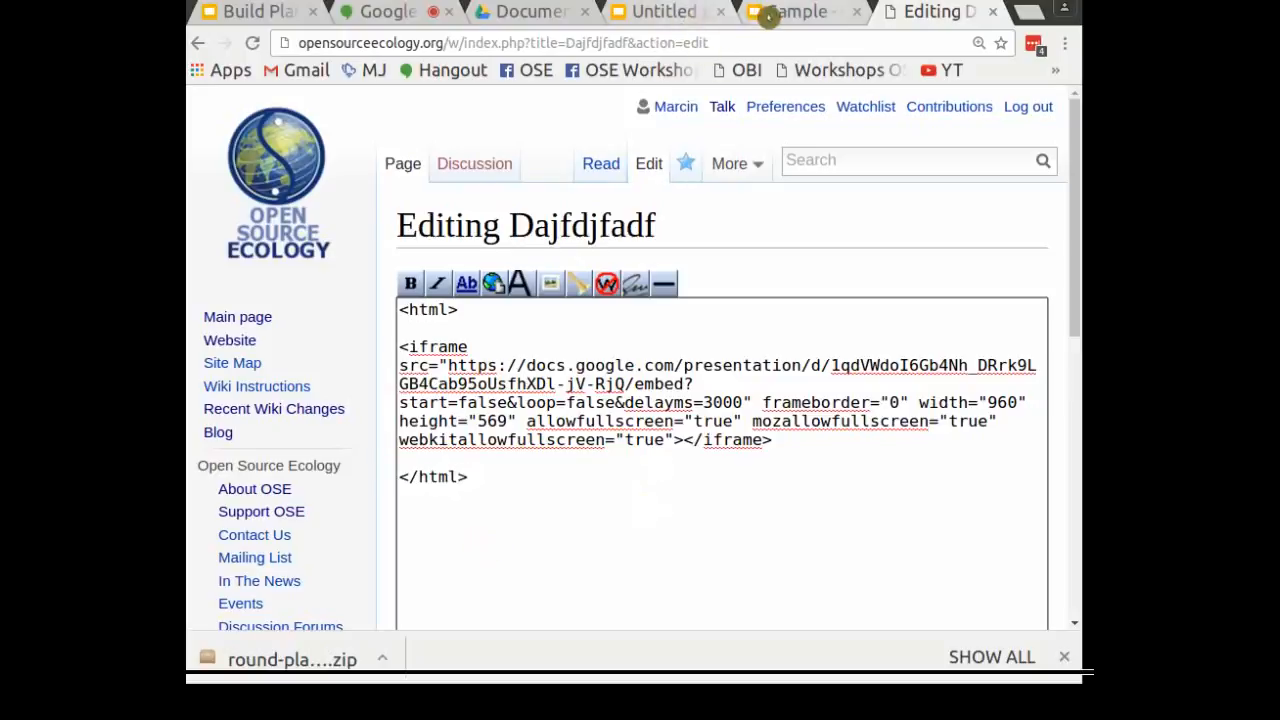
Close Sample's Publish to the web dialog and copy its editing URL from the address bar
click(795, 11)
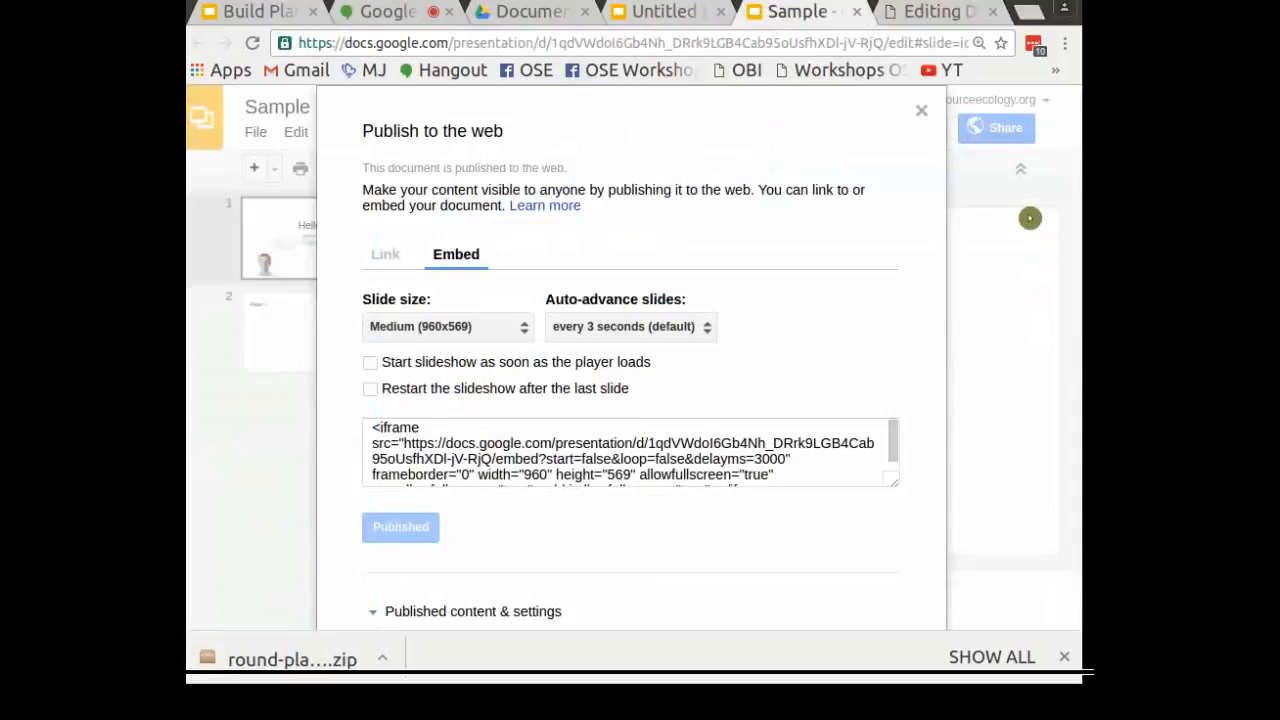
click(921, 110)
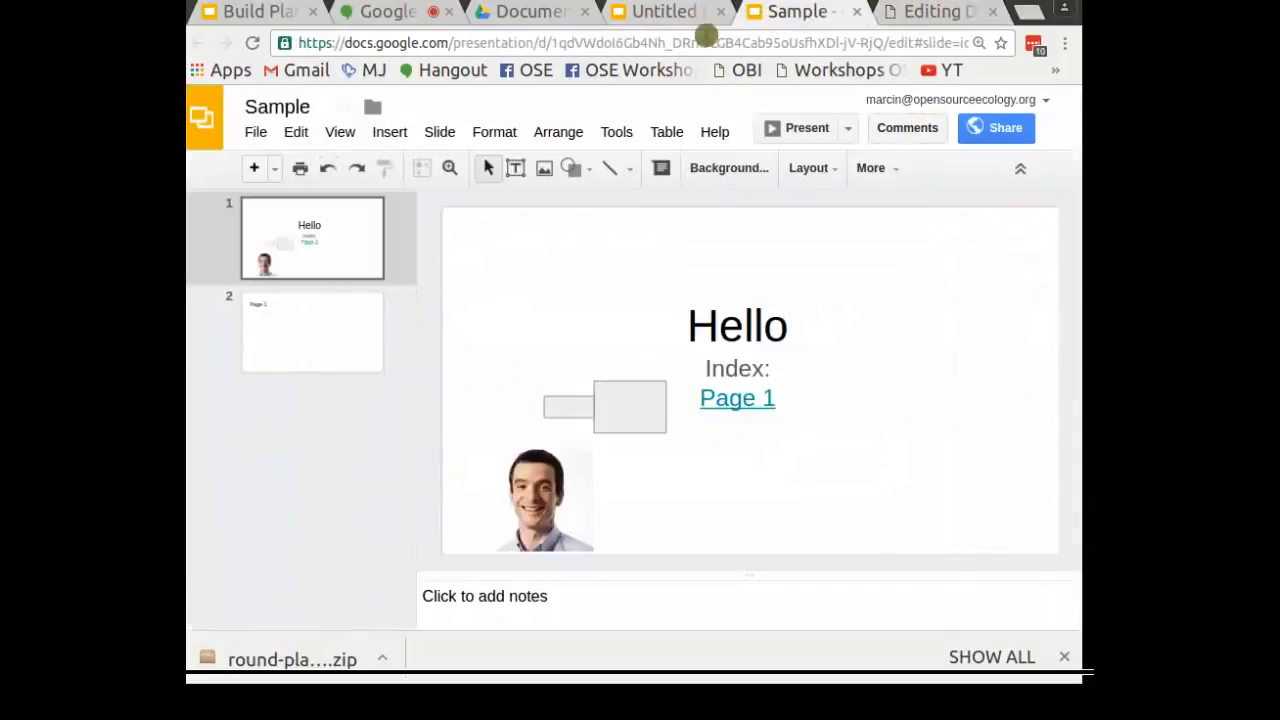
click(640, 42)
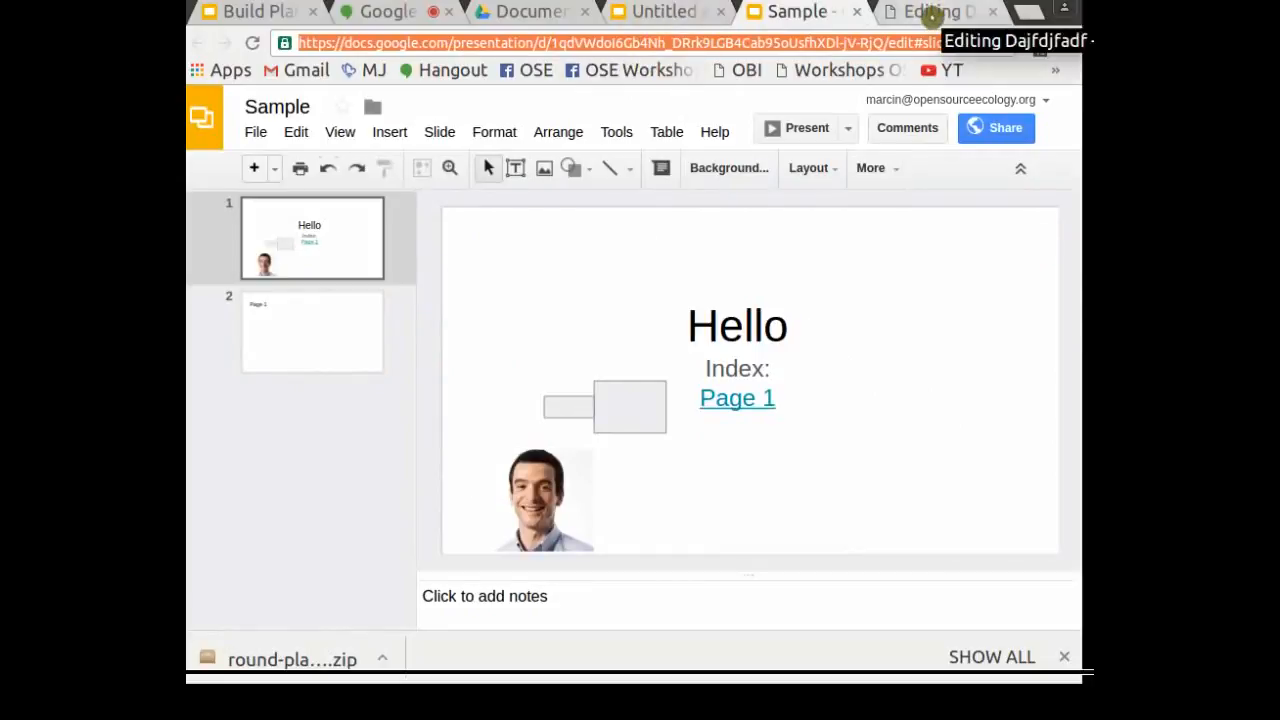
click(935, 11)
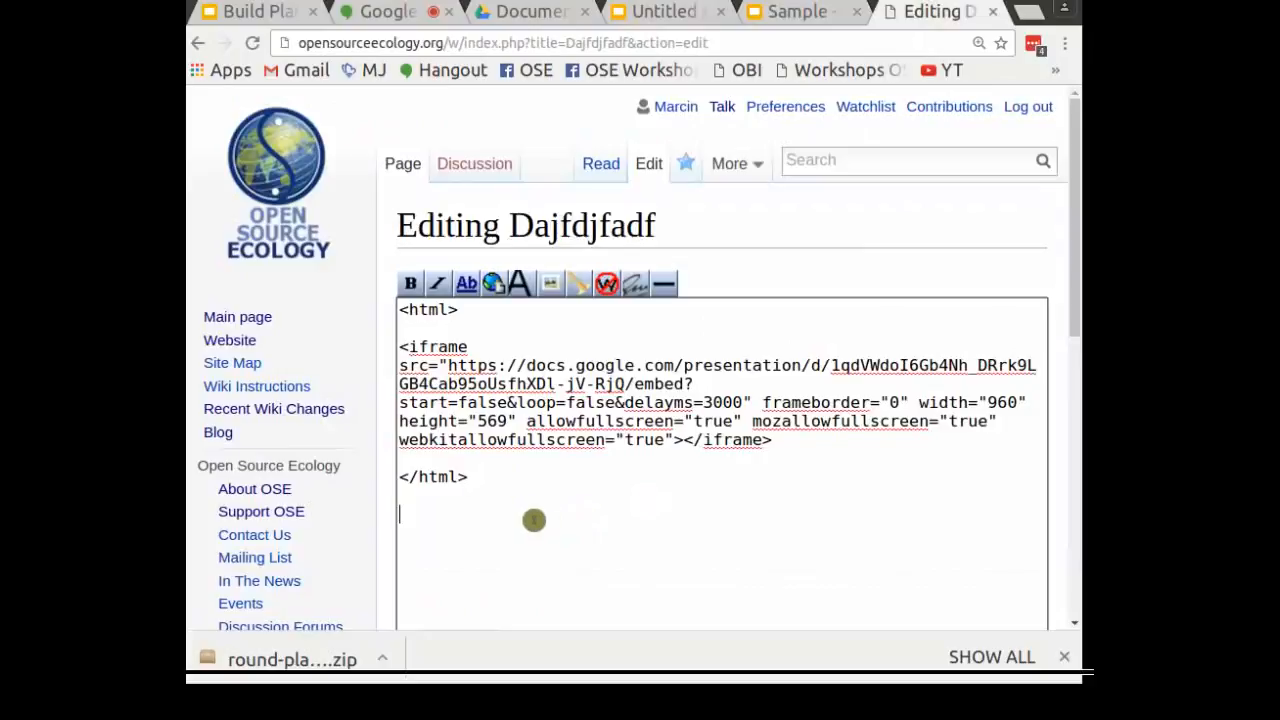
text([https://docs.google.com/presentation/d/1qdVWdoI6Gb4Nh_DRrk9LGB4Cab95oUsfhXDl-jV-RjQ/edit#slide=id.p)
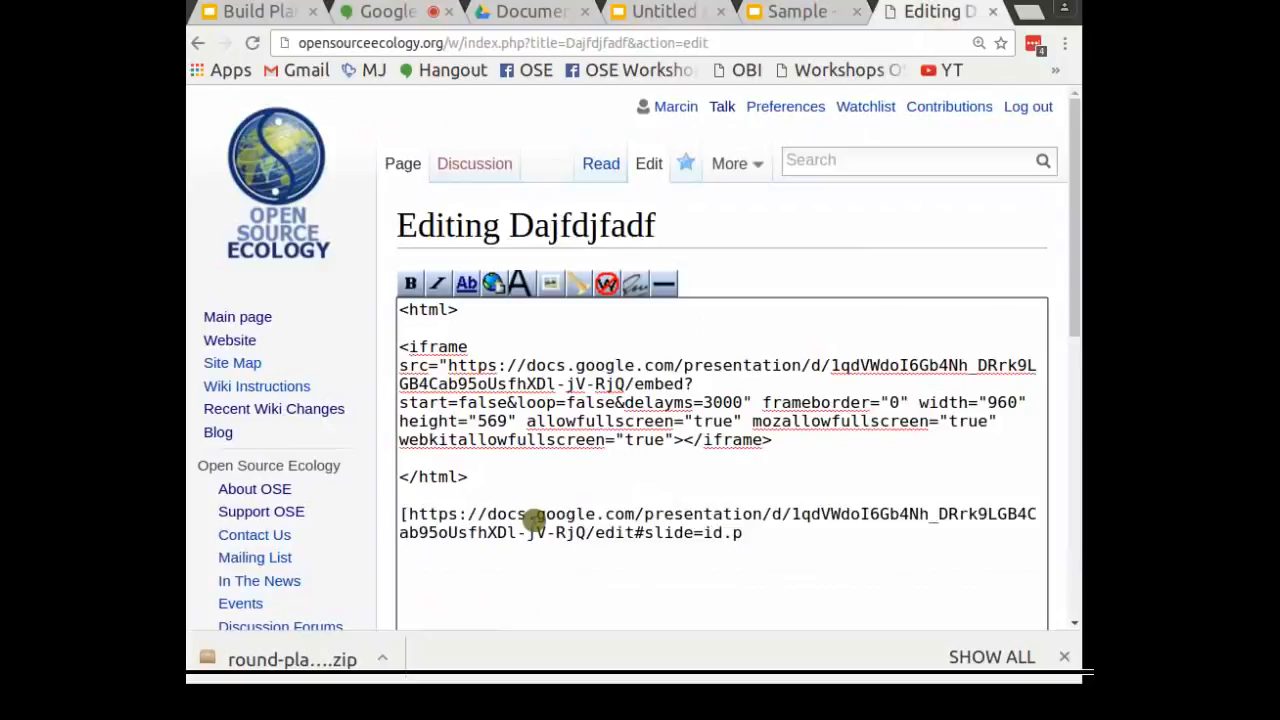
text(edit)
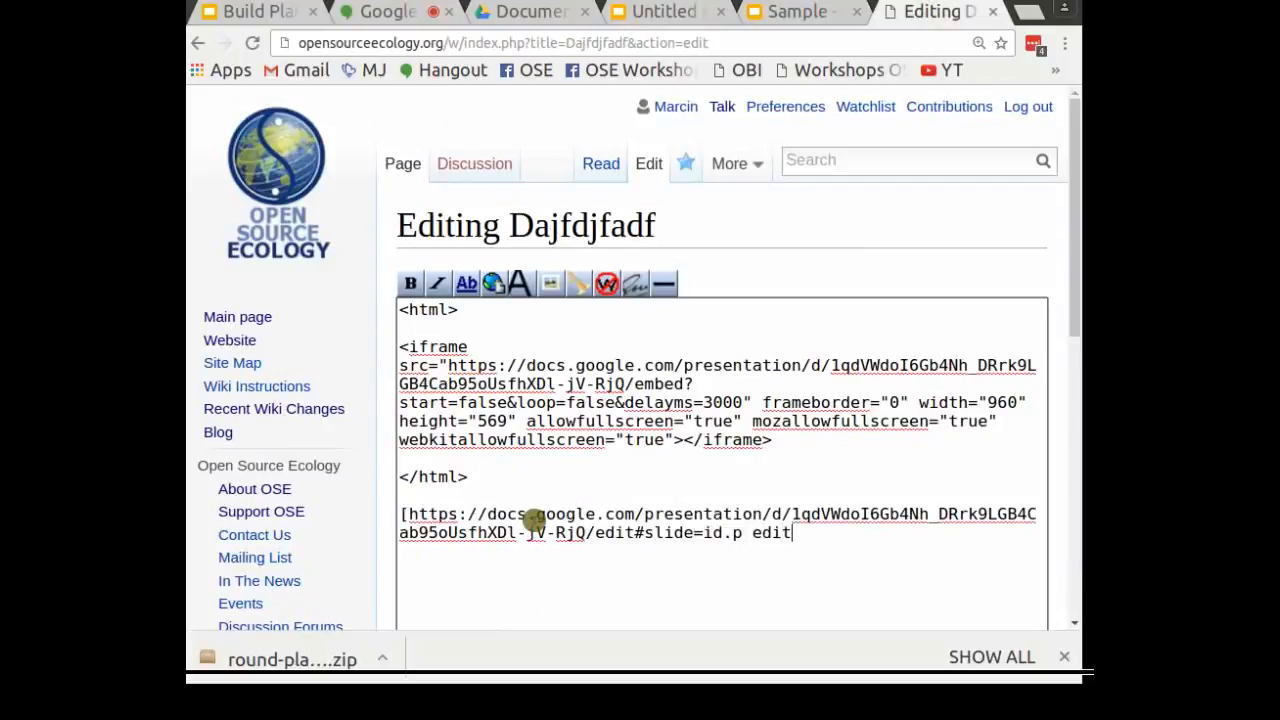
scroll(down, 3)
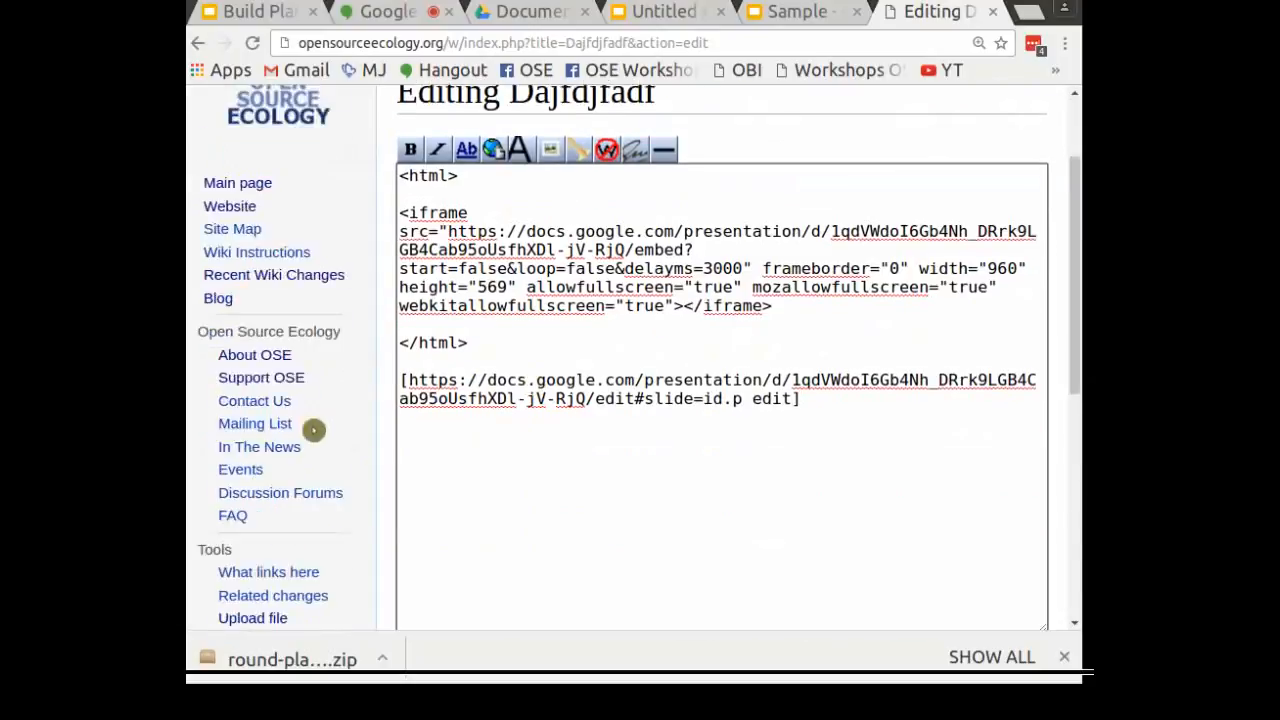
scroll(down, 3)
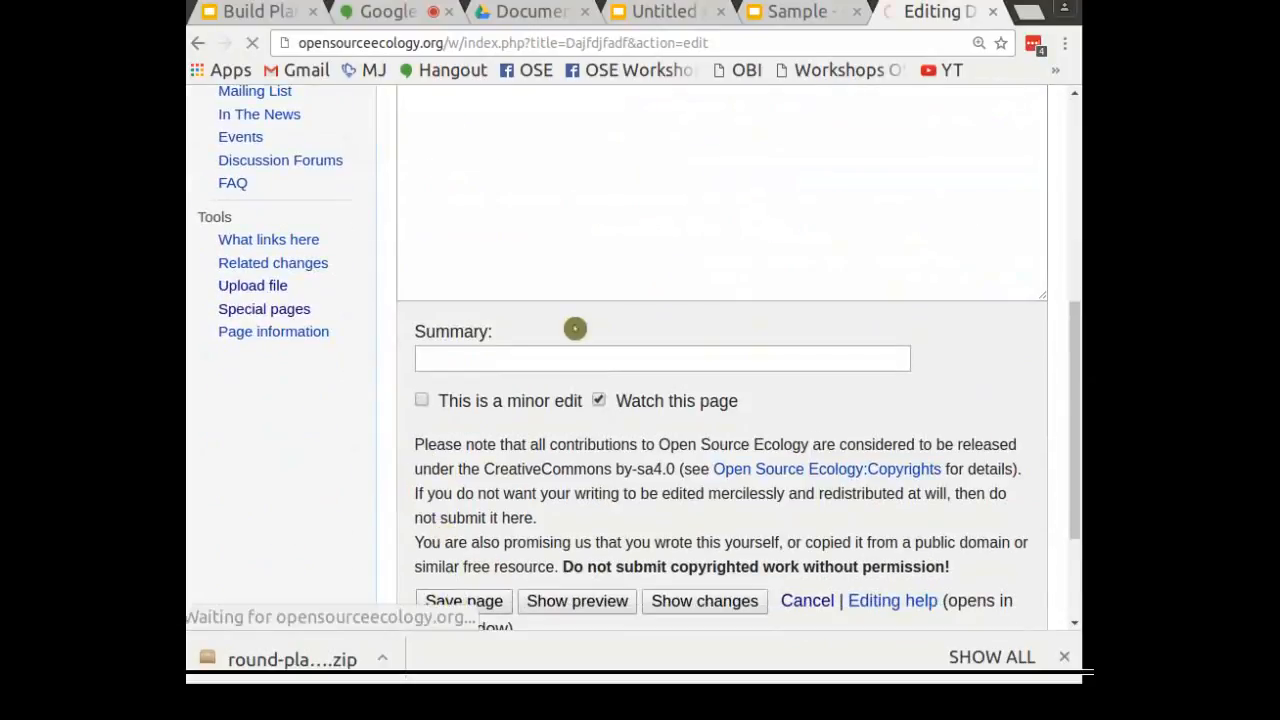
Save the Dajfdjfadf page and review the embedded Sample slides and edit link
click(463, 600)
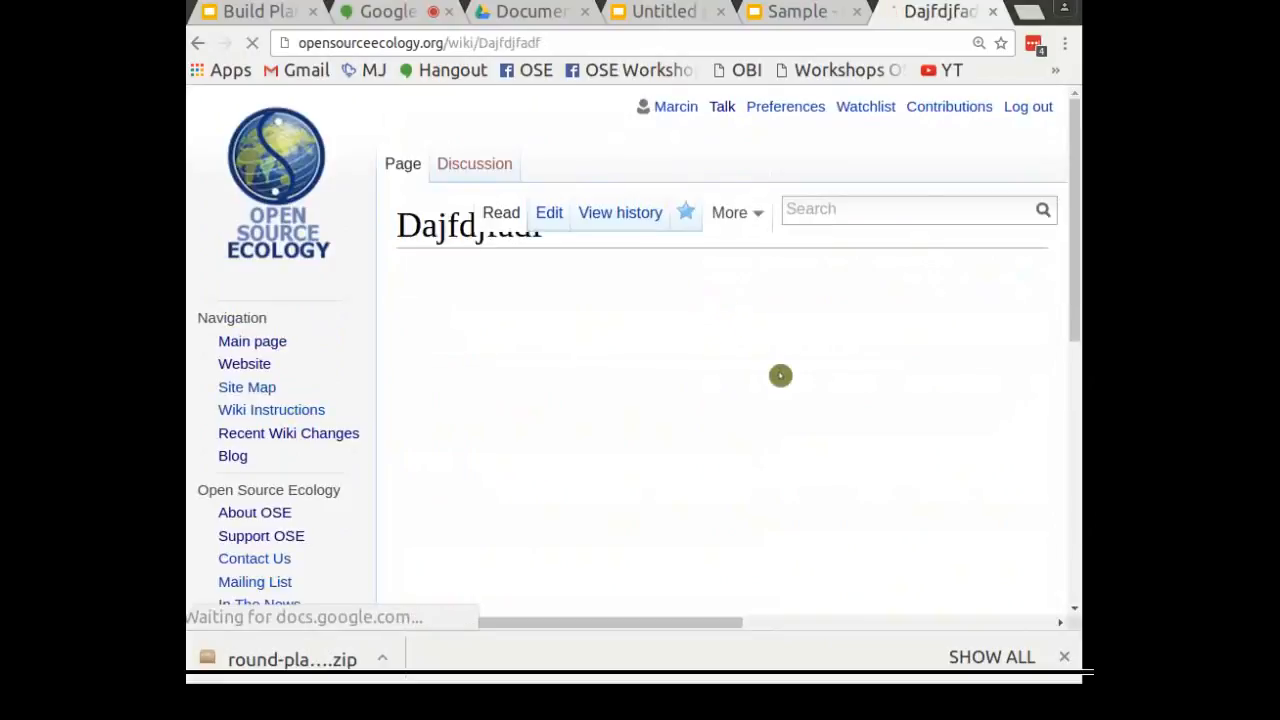
scroll(down, 3)
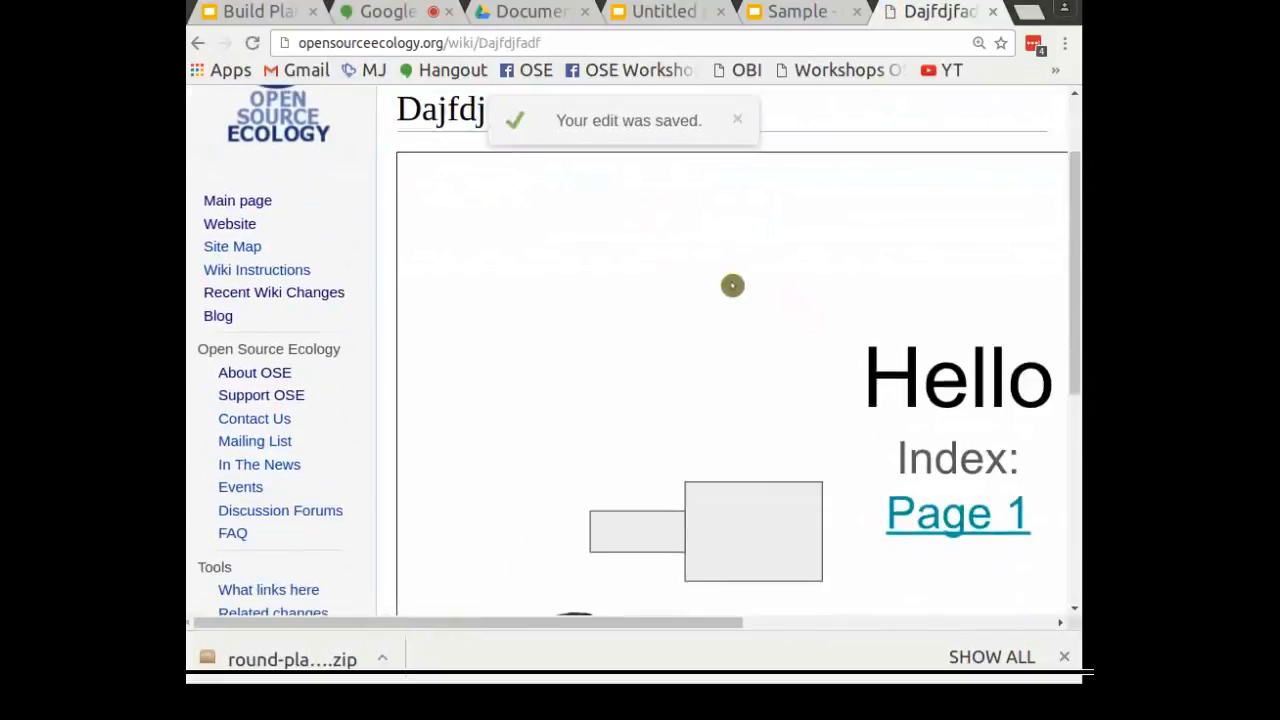
scroll(down, 3)
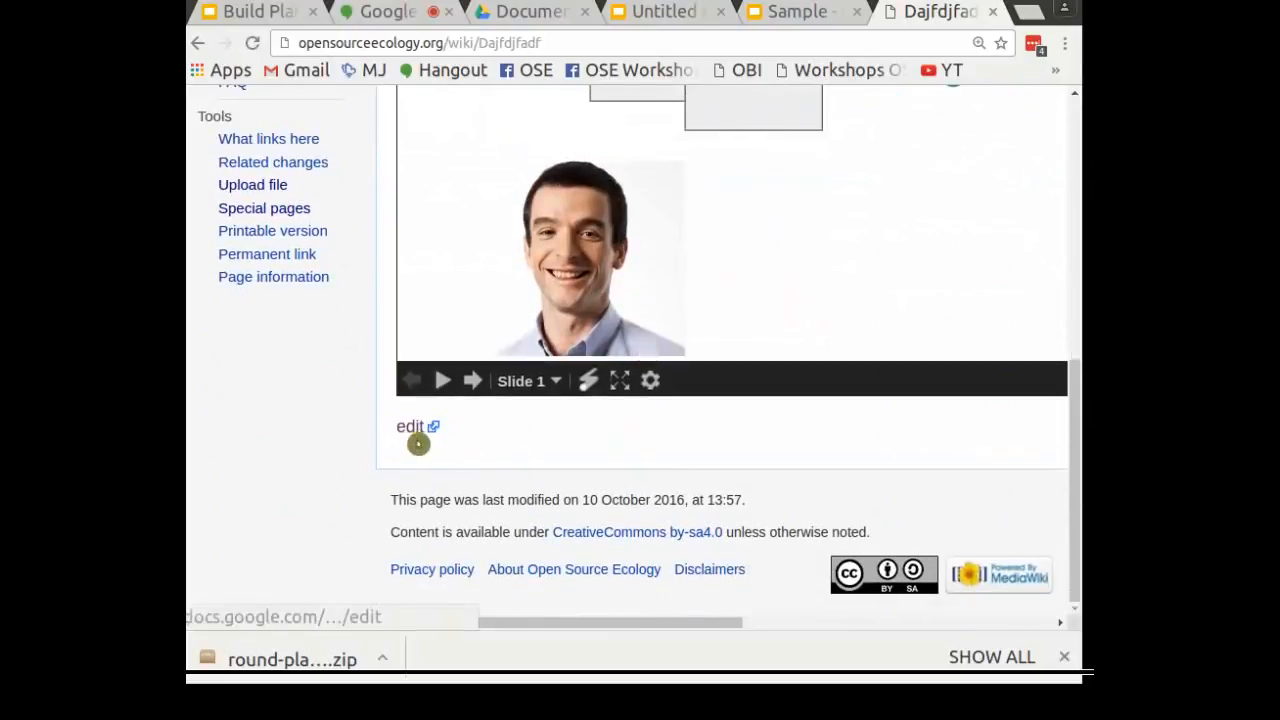
scroll(up, 3)
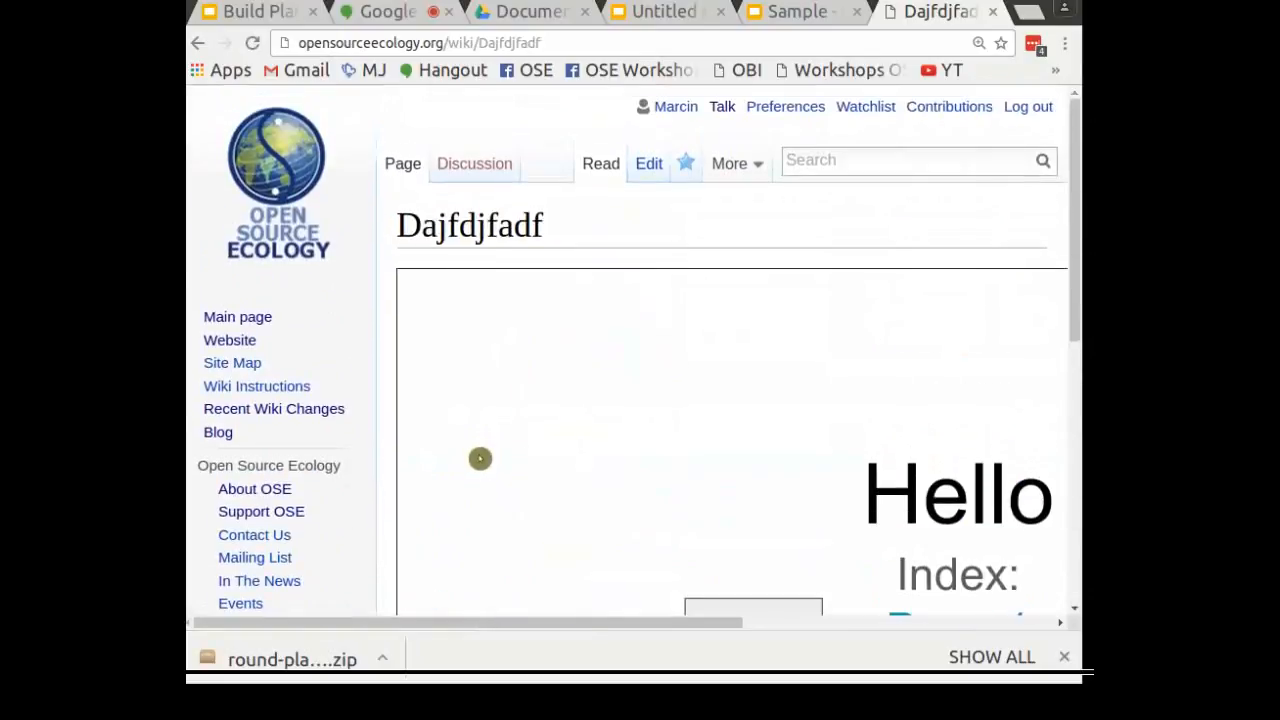
mouse_move(594, 196)
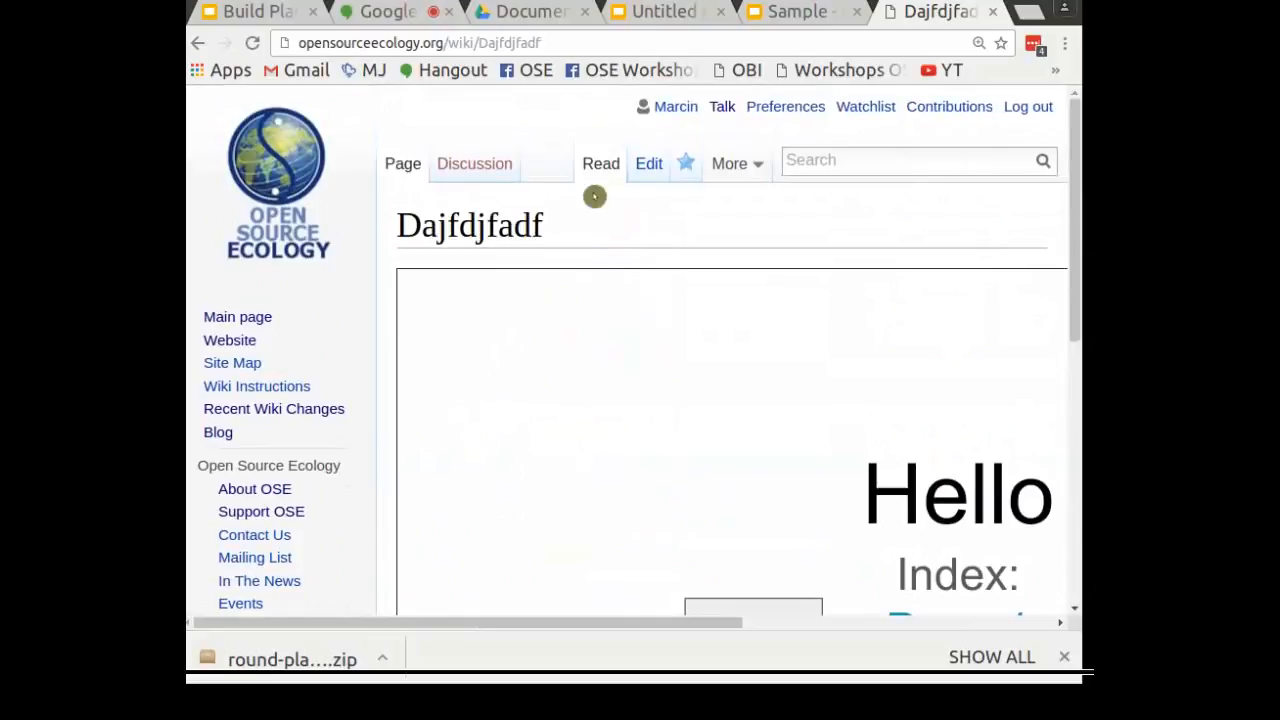